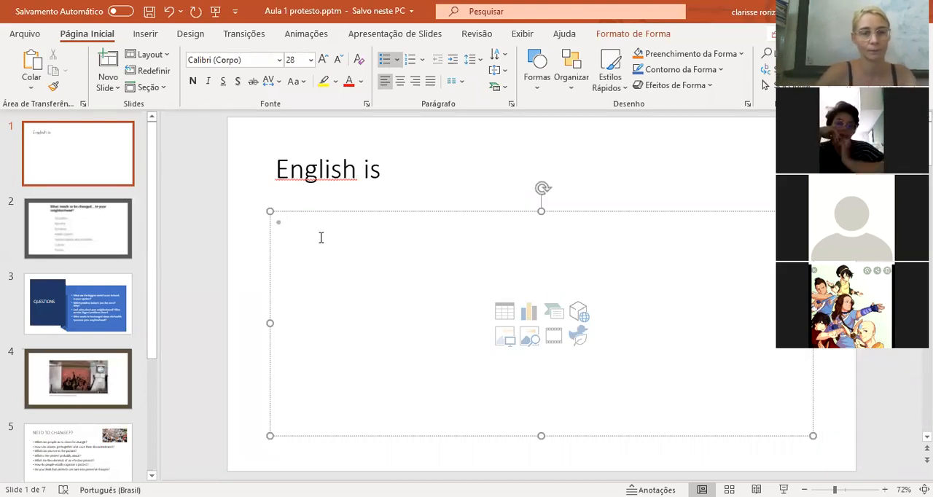
# Enter 'America' as the first bullet in the content placeholder under the title
pyautogui.click(318, 233)
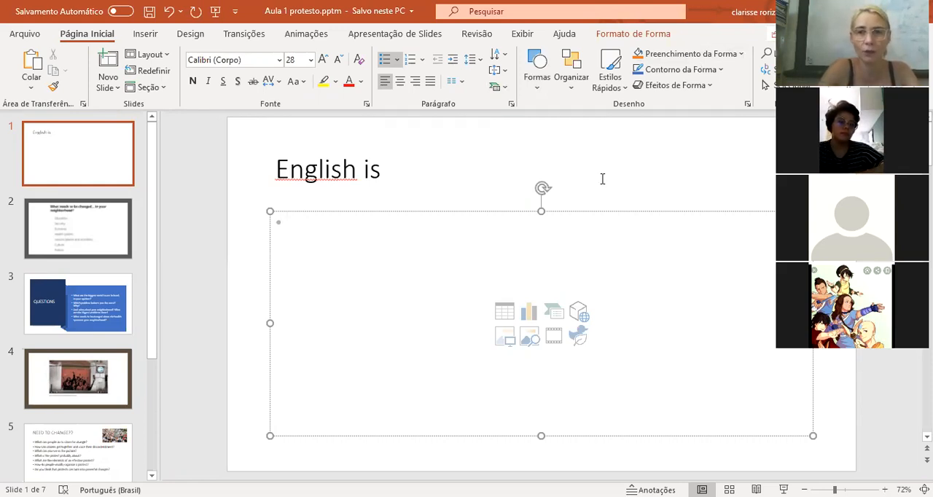
pyautogui.click(309, 221)
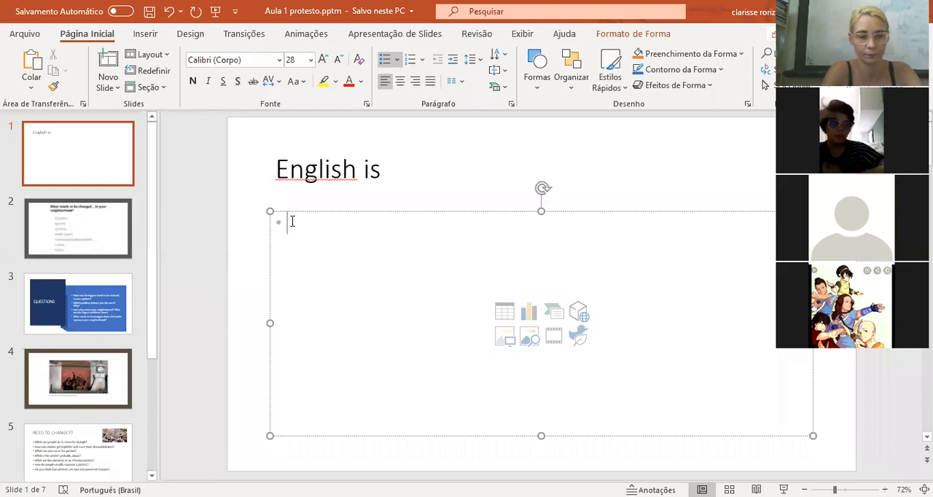
pyautogui.write('A')
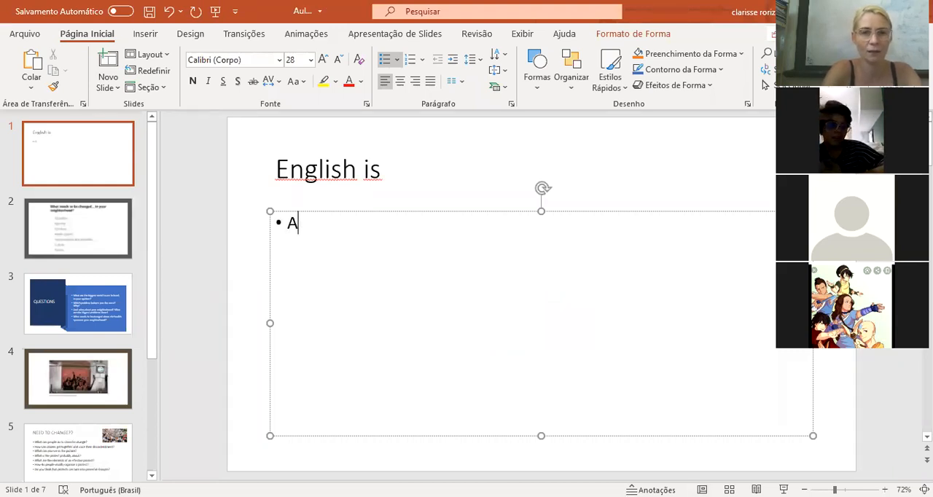
pyautogui.write('meri')
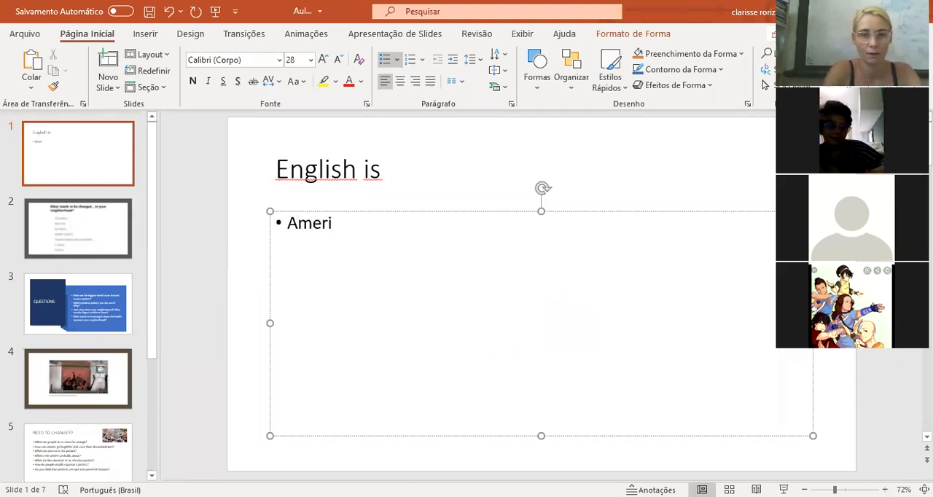
pyautogui.write('ca')
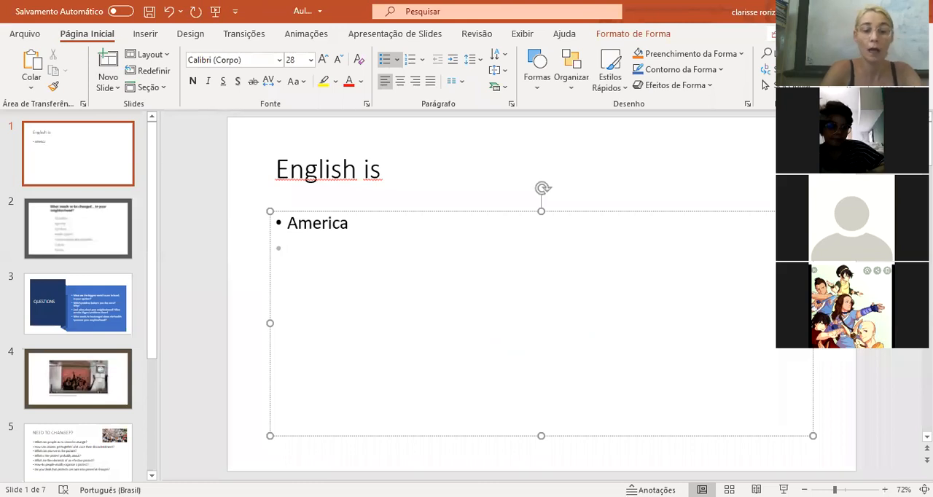
# Add 'World language' and 'Life' as the next bullets in the list
pyautogui.write('Wo')
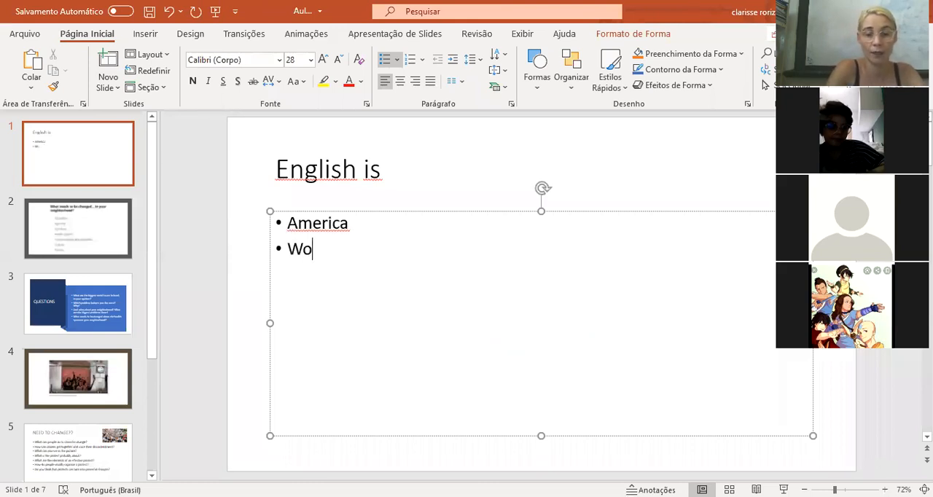
pyautogui.write('rld')
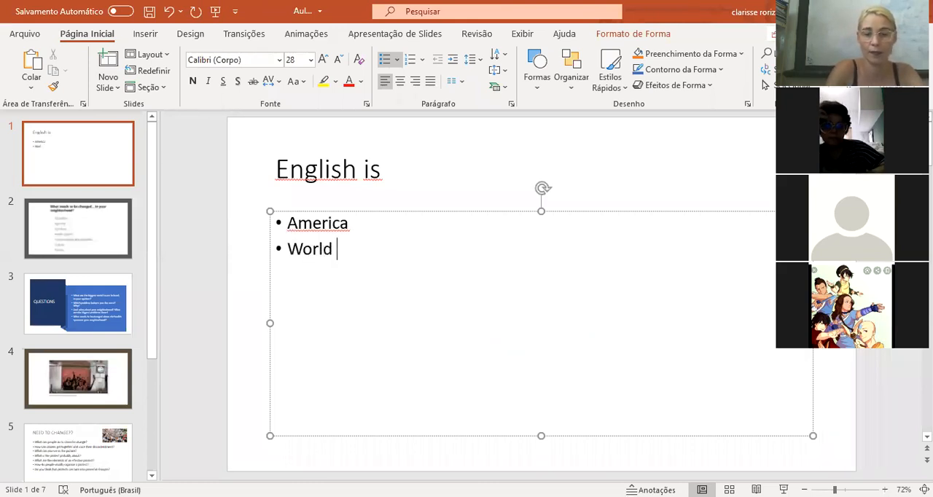
pyautogui.write('language')
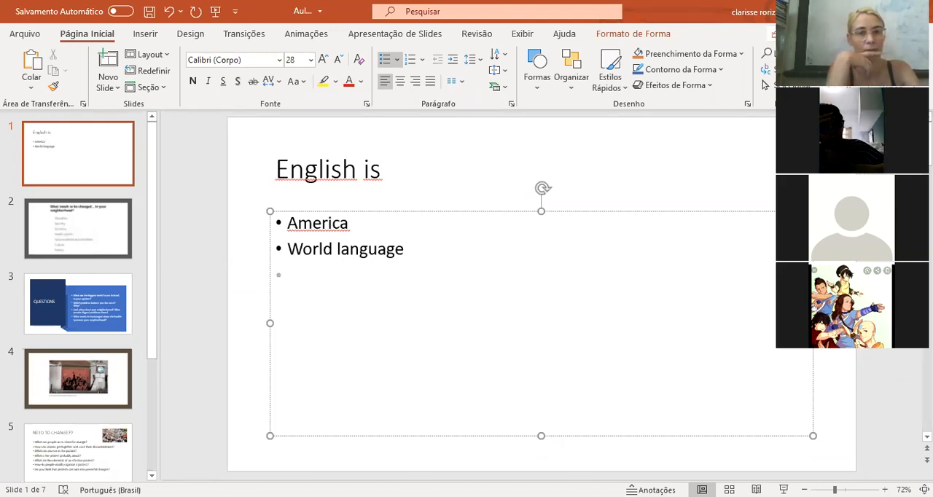
pyautogui.write('Lif')
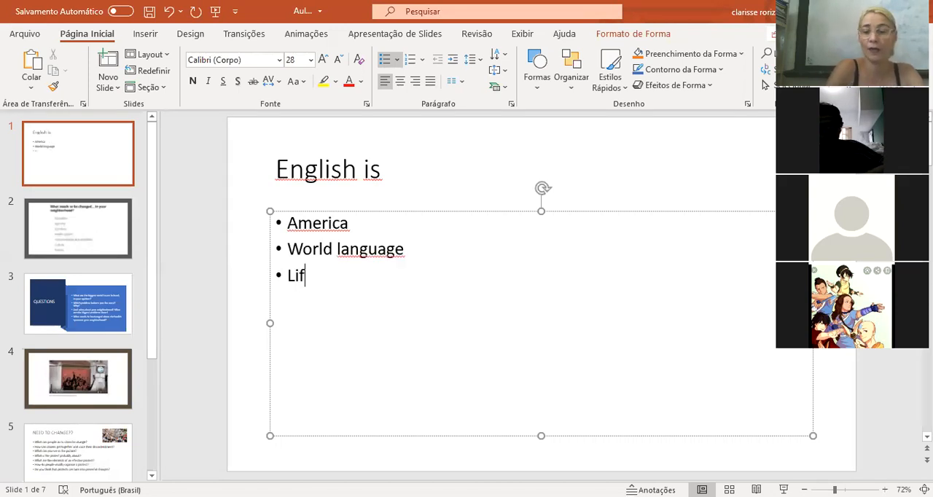
pyautogui.press('enter')
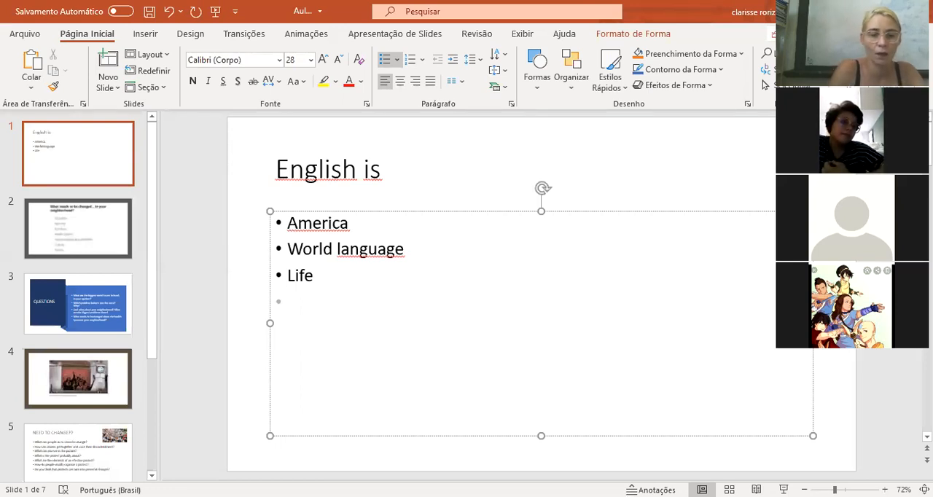
# Add 'Funny' and 'Communication' as further bullets
pyautogui.write('Funny')
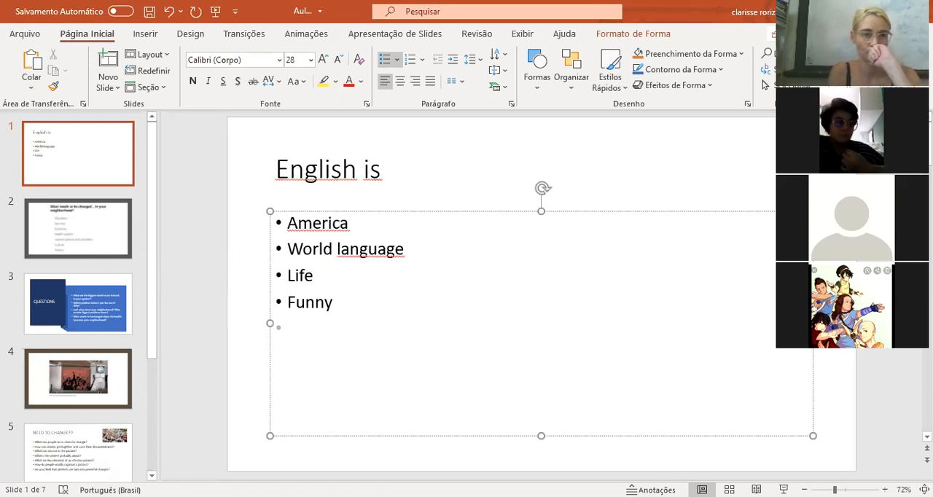
pyautogui.write('C')
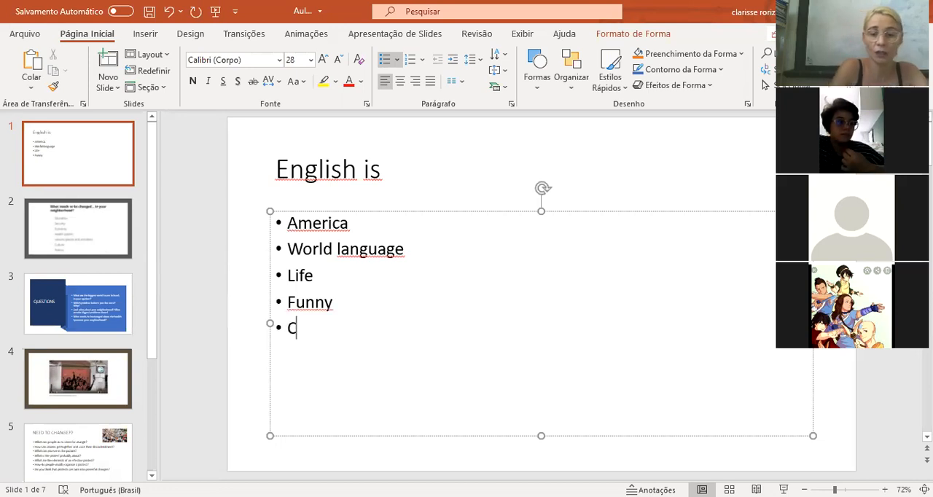
pyautogui.write('ommunication')
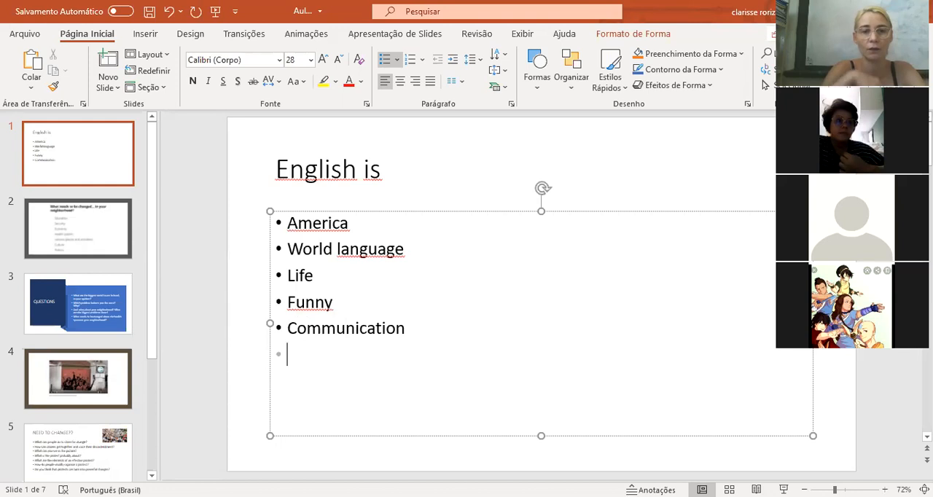
pyautogui.moveTo(236, 205)
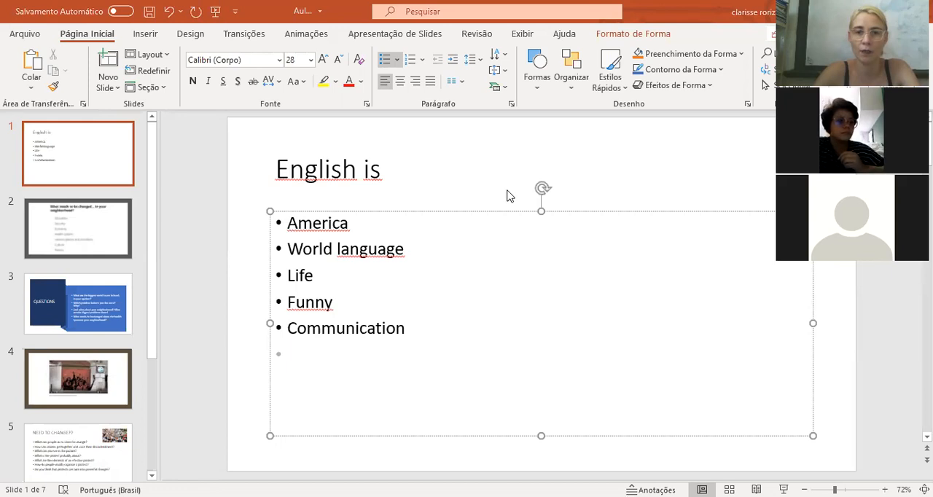
pyautogui.moveTo(286, 353)
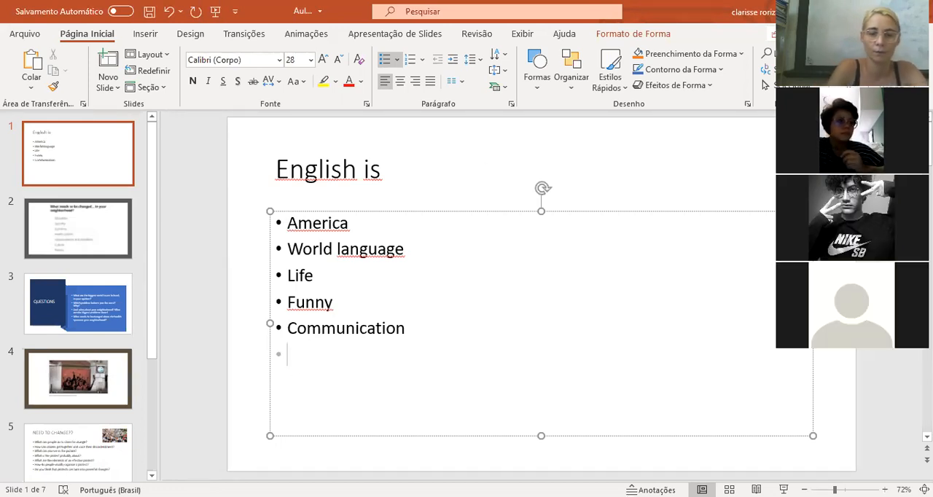
# Add 'Culture', 'Pretty Words' and 'Complicated' as new bullets in the list
pyautogui.write('Cultu')
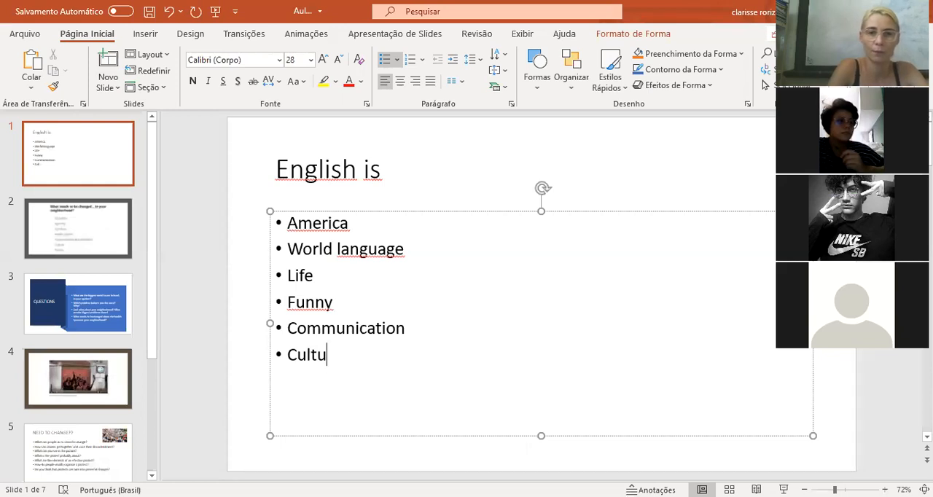
pyautogui.write('re')
pyautogui.write('P')
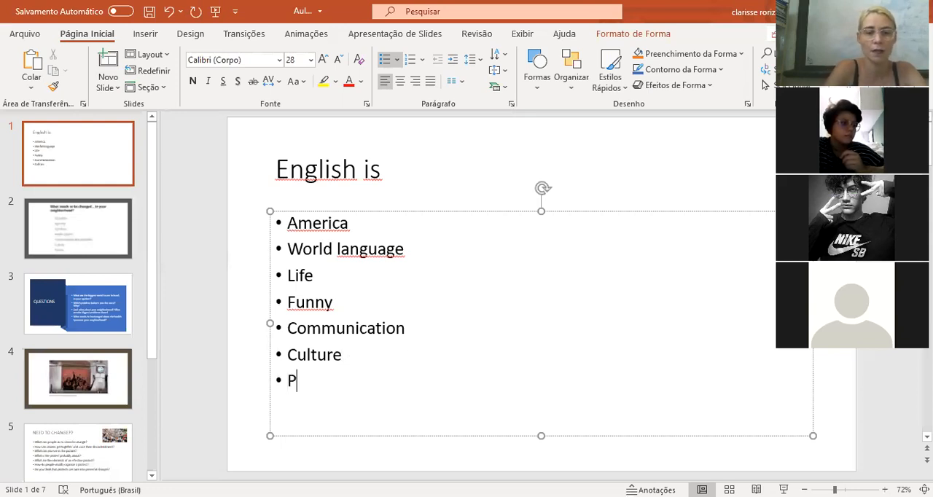
pyautogui.write('retty')
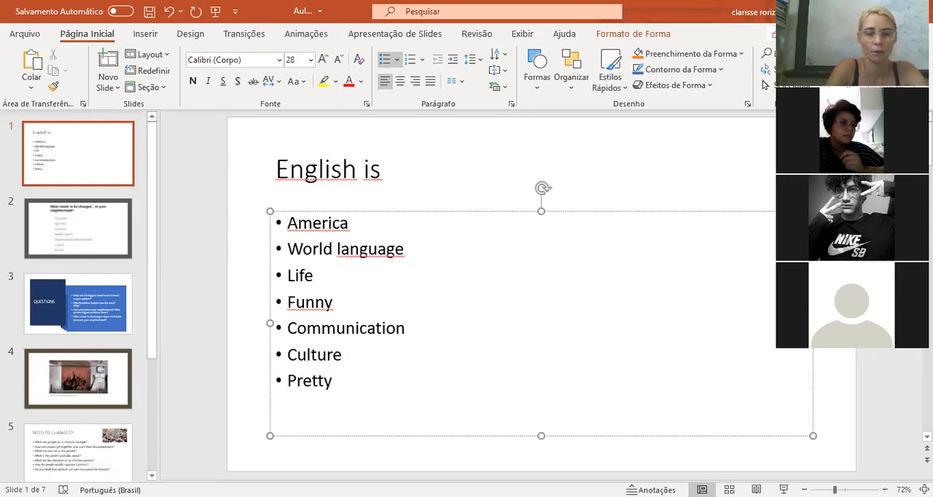
pyautogui.write('Words')
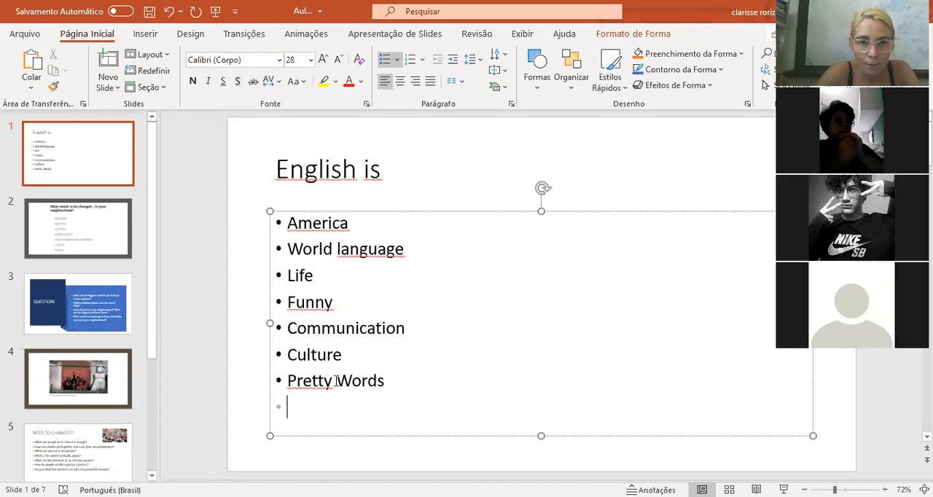
pyautogui.moveTo(449, 118)
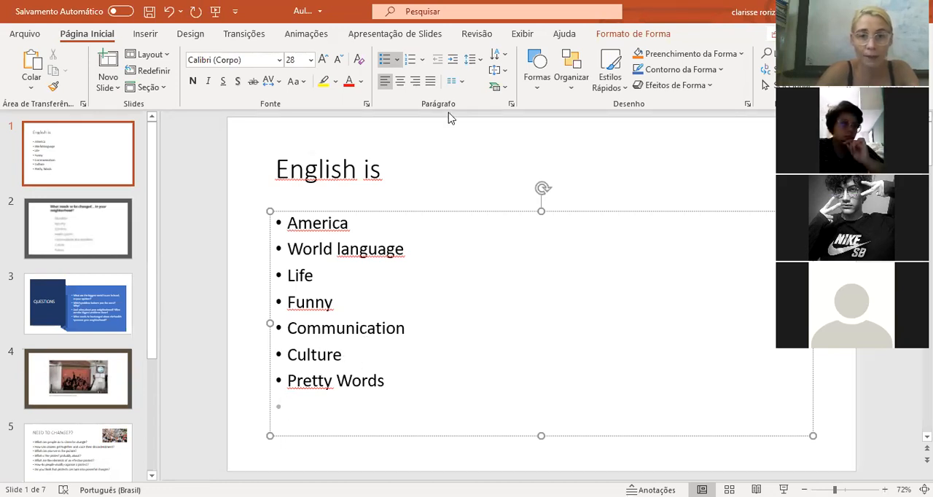
pyautogui.write('Comp')
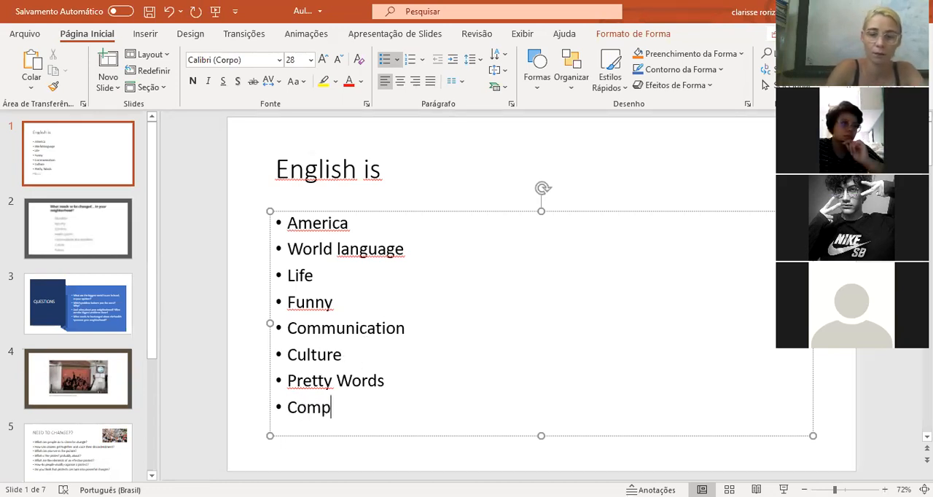
pyautogui.write('licated')
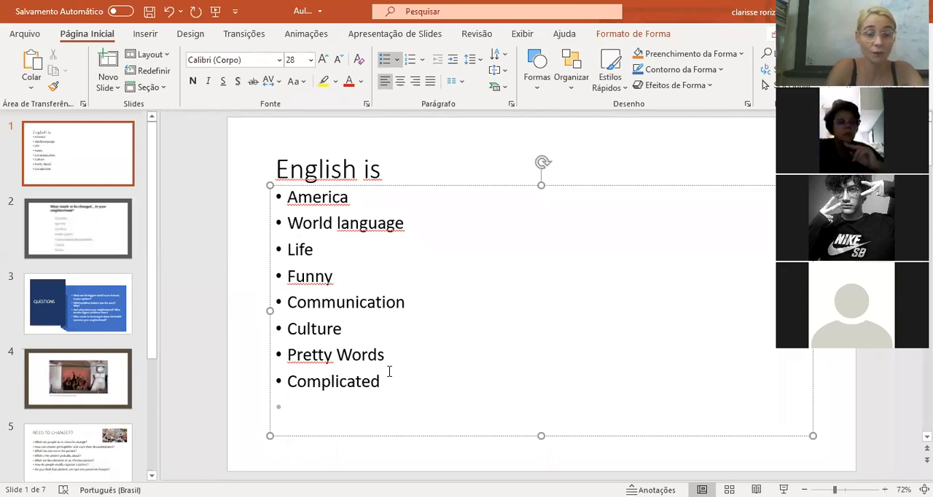
# Add the bullet 'Difficult = hard', correcting the misspelling 'Difficulted'
pyautogui.write('Diffi')
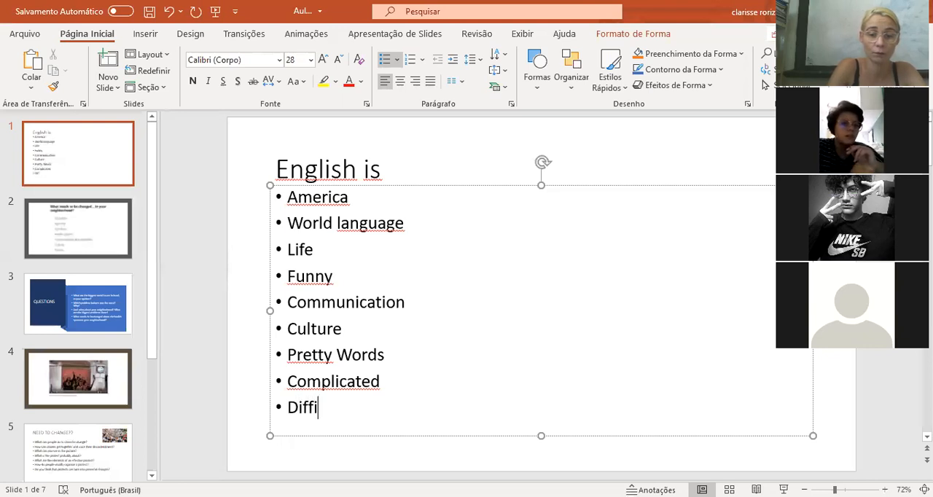
pyautogui.write('cul')
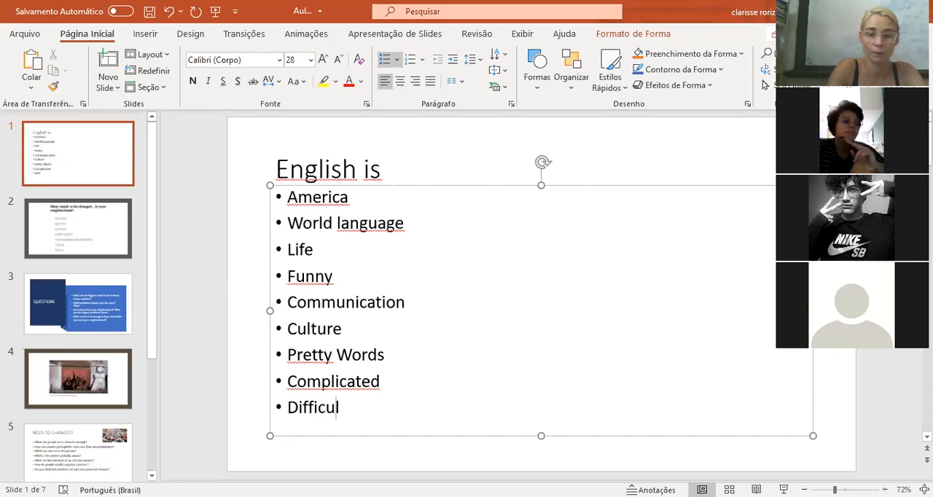
pyautogui.write('ted')
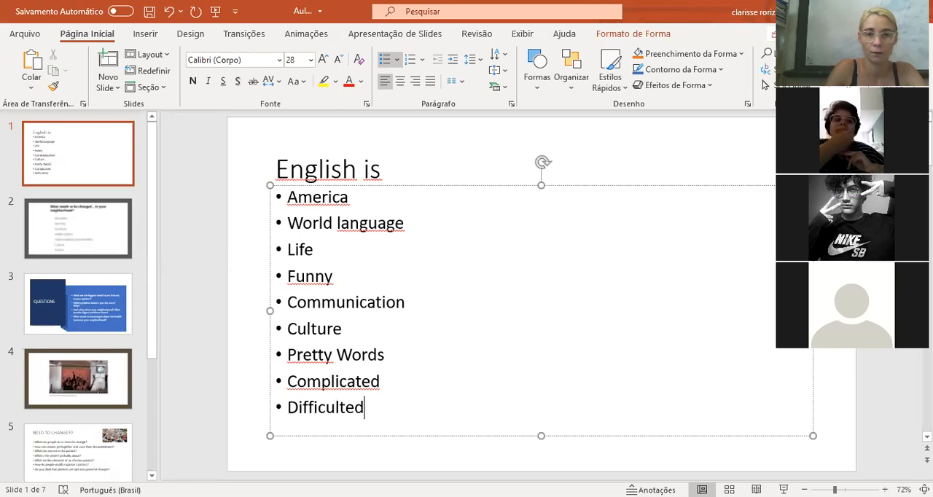
pyautogui.moveTo(515, 193)
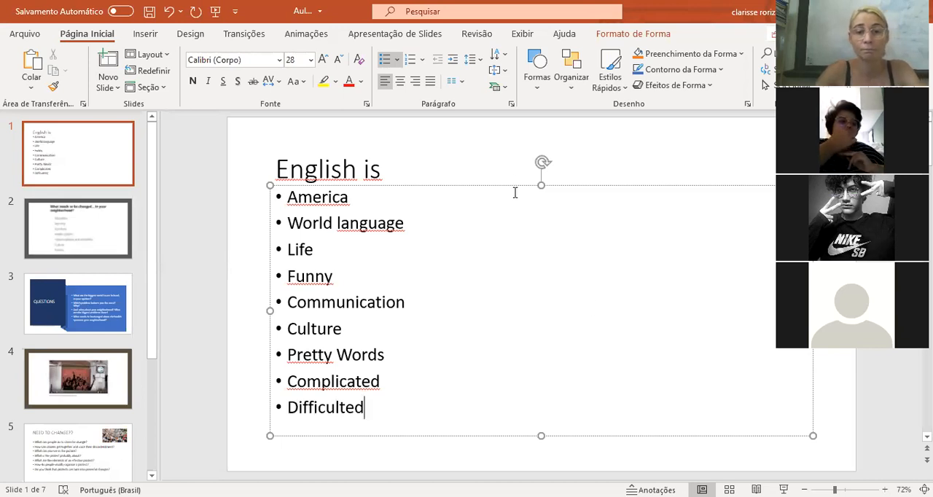
pyautogui.moveTo(536, 101)
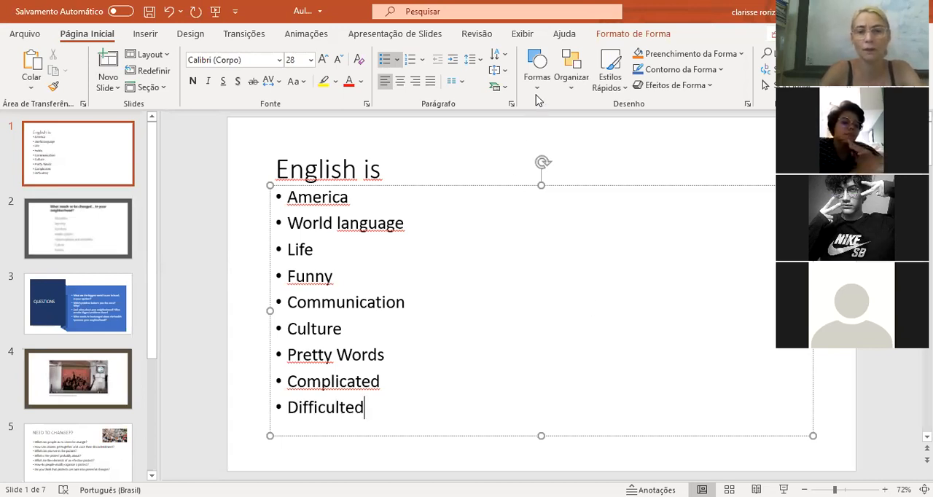
pyautogui.press('Backspace')
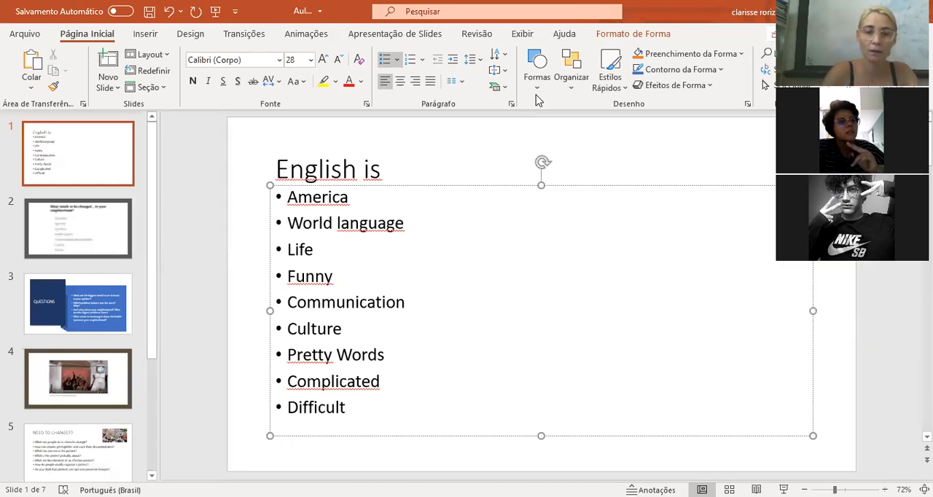
pyautogui.write('= har')
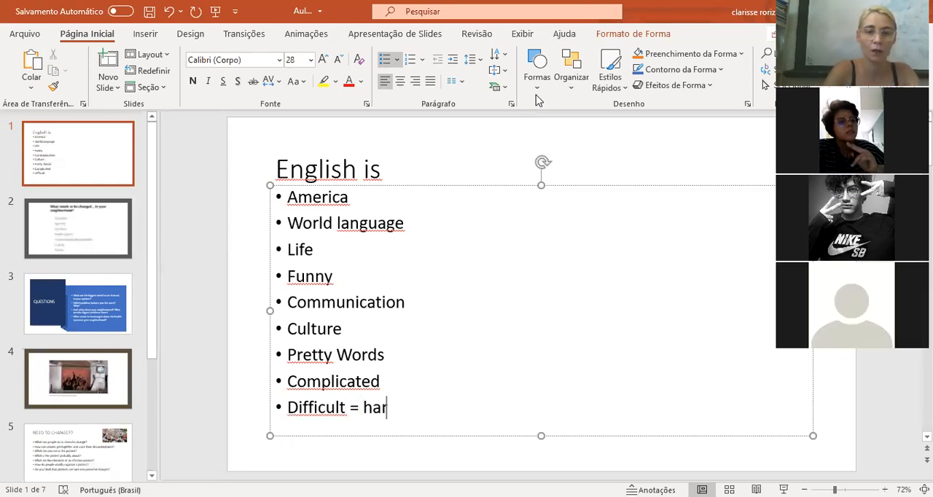
pyautogui.write('d')
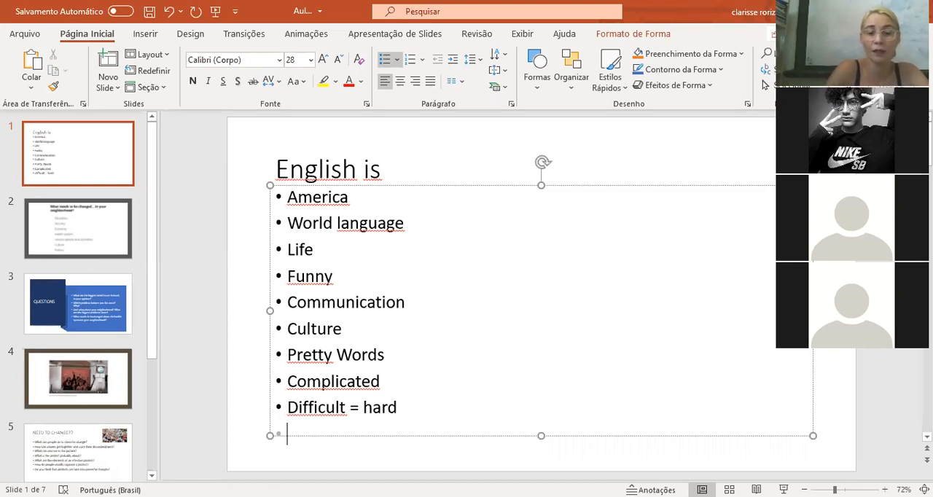
# Add 'Music' as a new bullet below 'Difficult = hard'
pyautogui.write('Music')
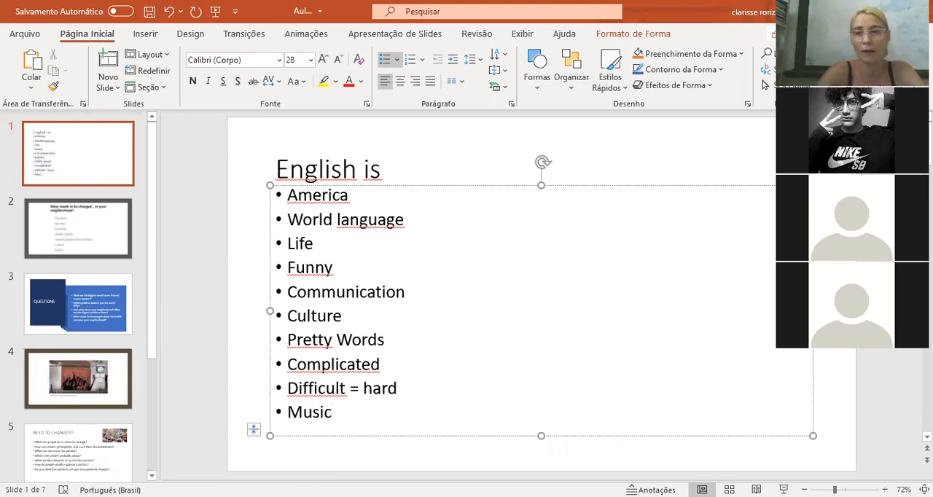
pyautogui.moveTo(583, 184)
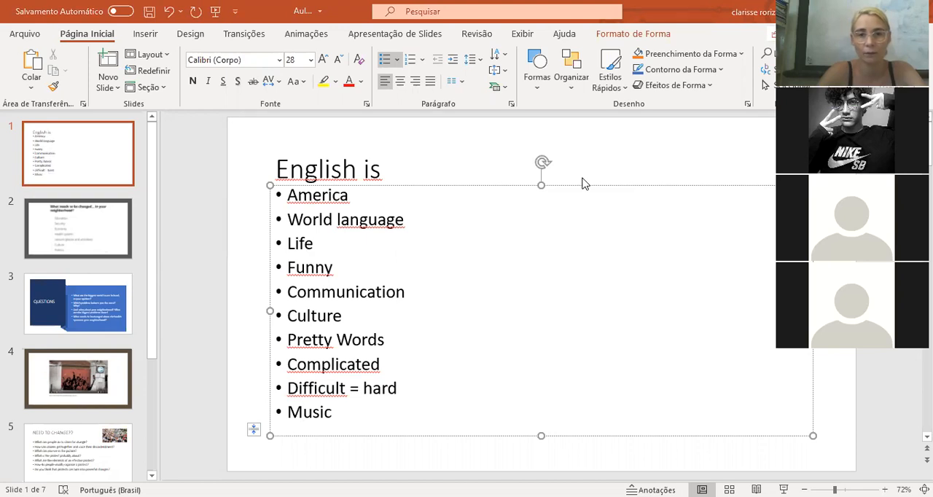
pyautogui.moveTo(513, 132)
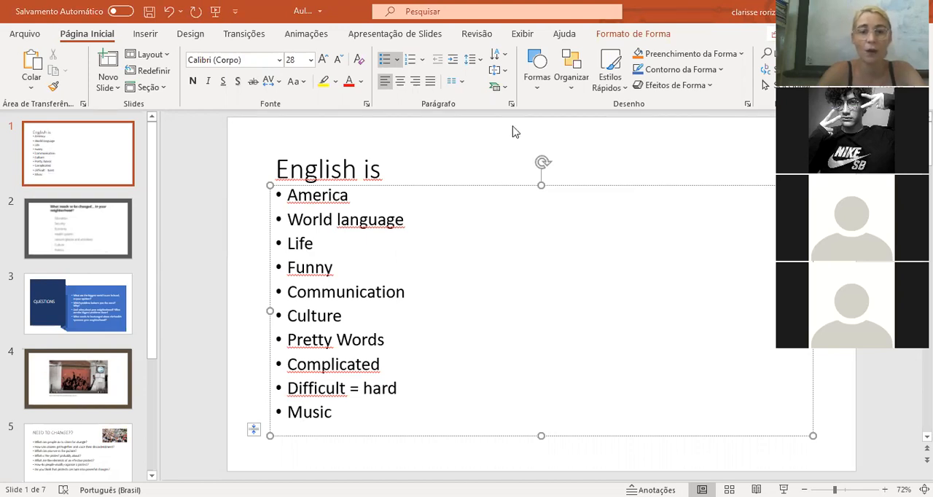
pyautogui.moveTo(343, 417)
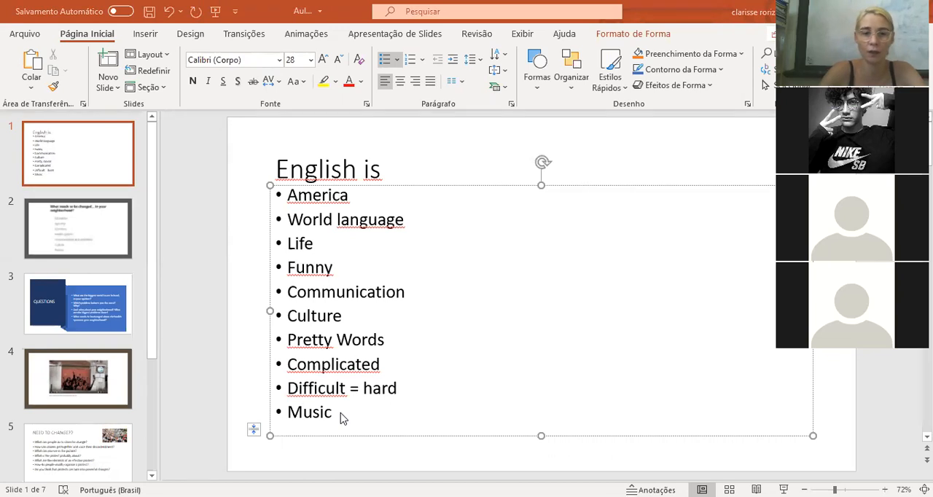
pyautogui.click(332, 411)
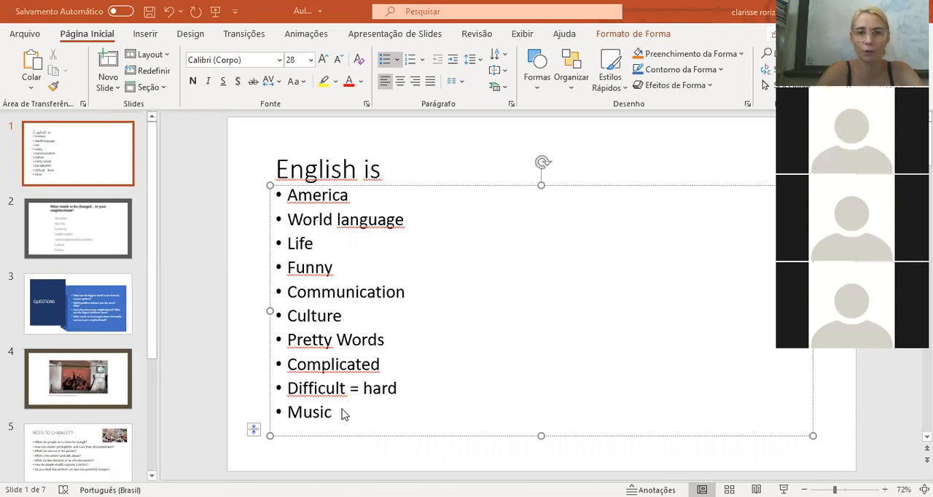
pyautogui.moveTo(414, 383)
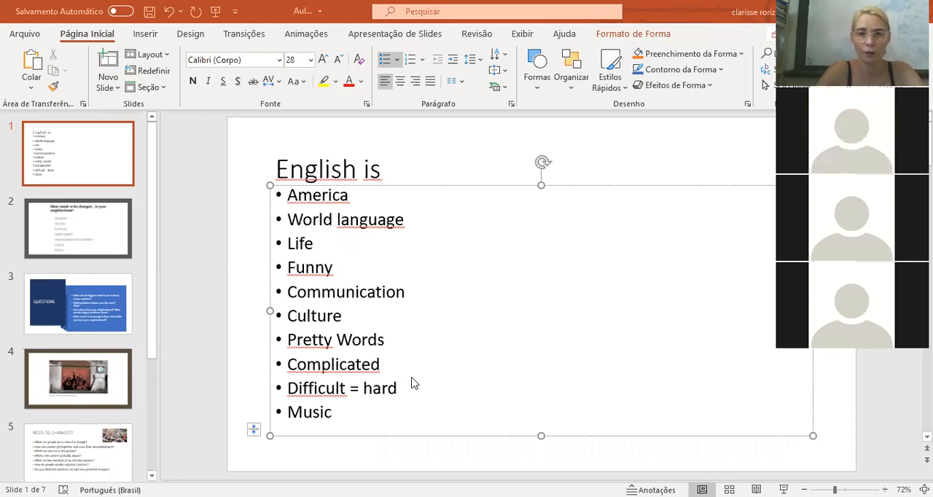
# Add 'Future', 'Opportunity' and 'Work' as new bullets after 'Music'
pyautogui.click(333, 411)
pyautogui.write('Fut')
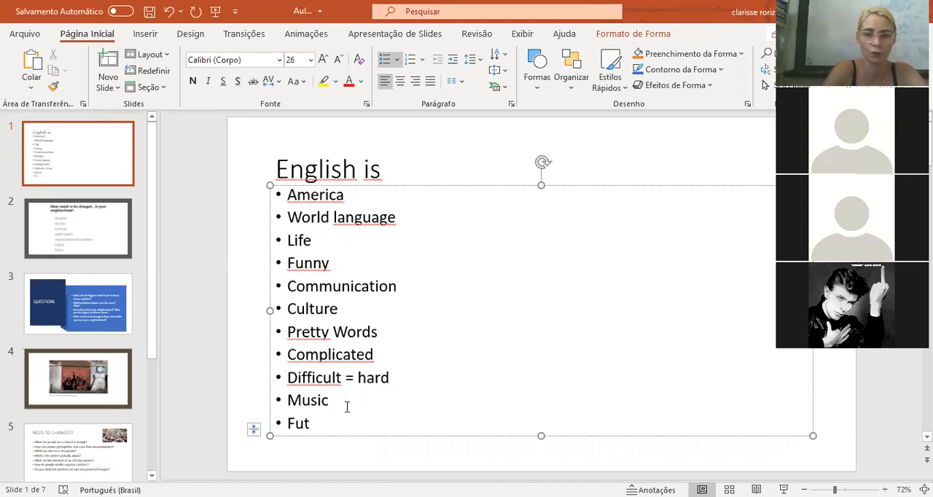
pyautogui.write('ure')
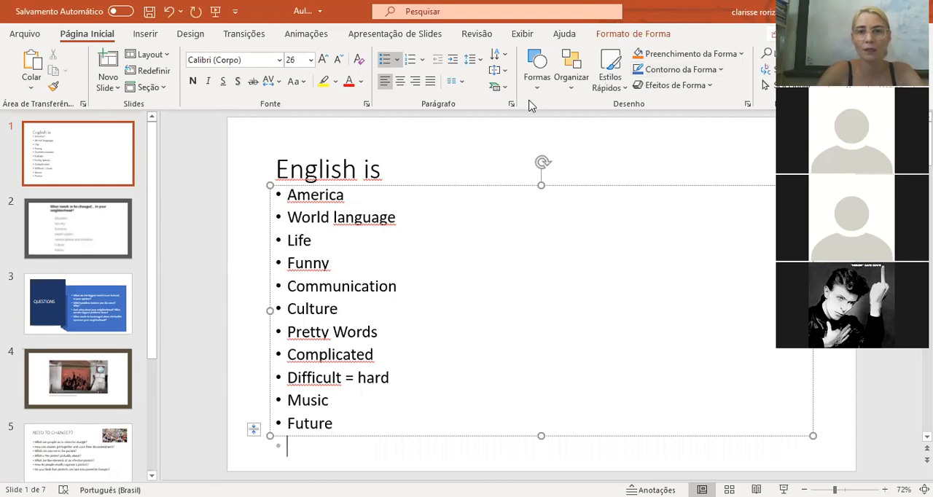
pyautogui.moveTo(508, 252)
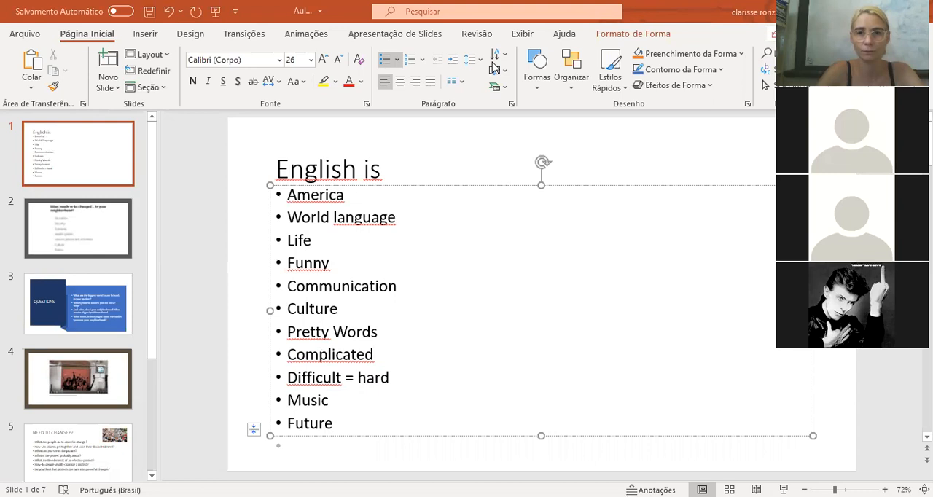
pyautogui.moveTo(487, 219)
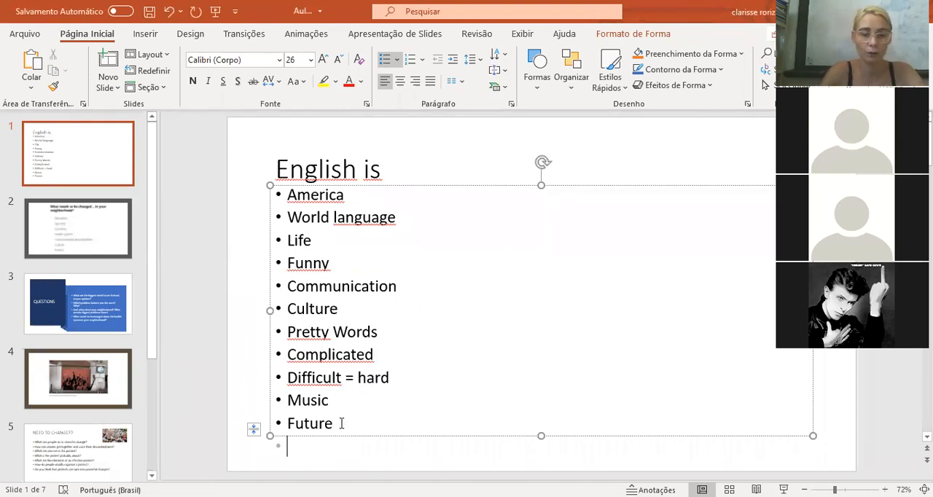
pyautogui.write('Opp')
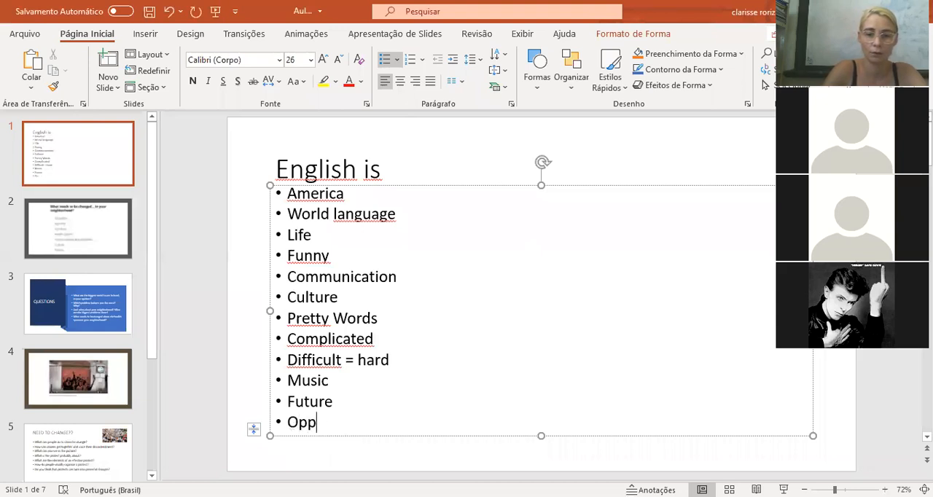
pyautogui.write('ortunity')
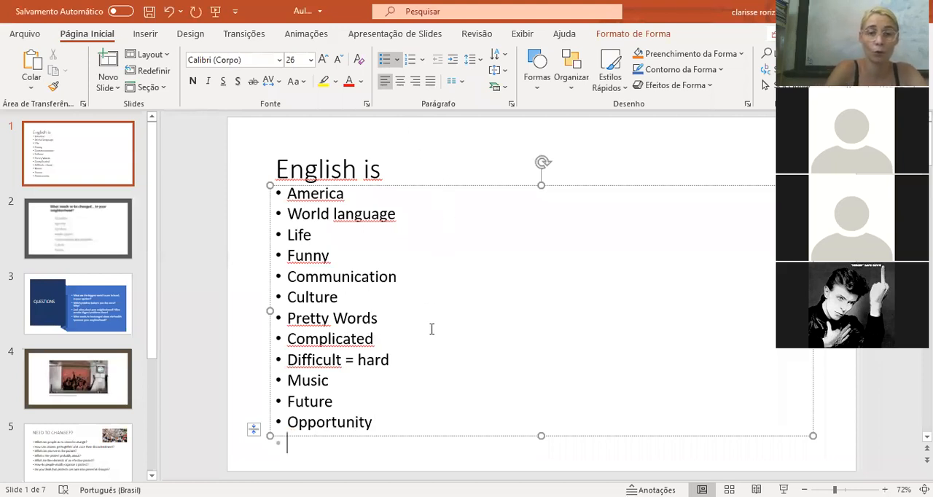
pyautogui.write('Wor')
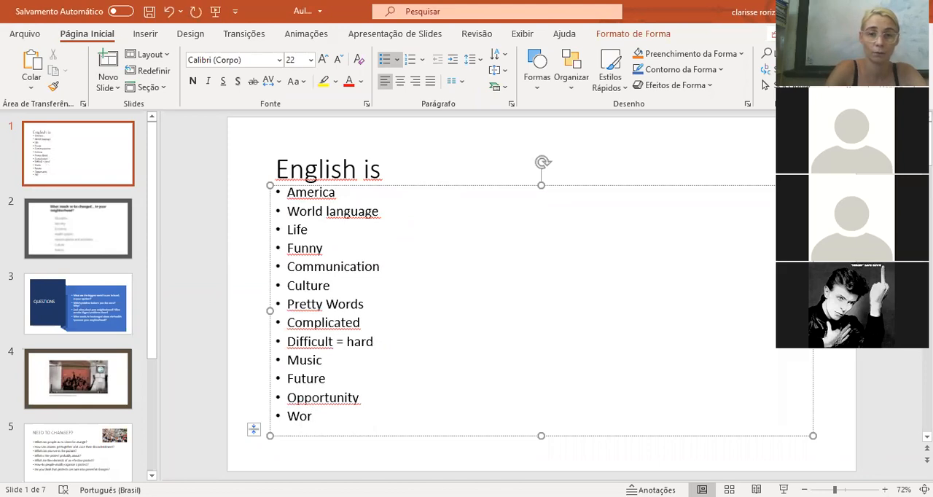
pyautogui.write('k')
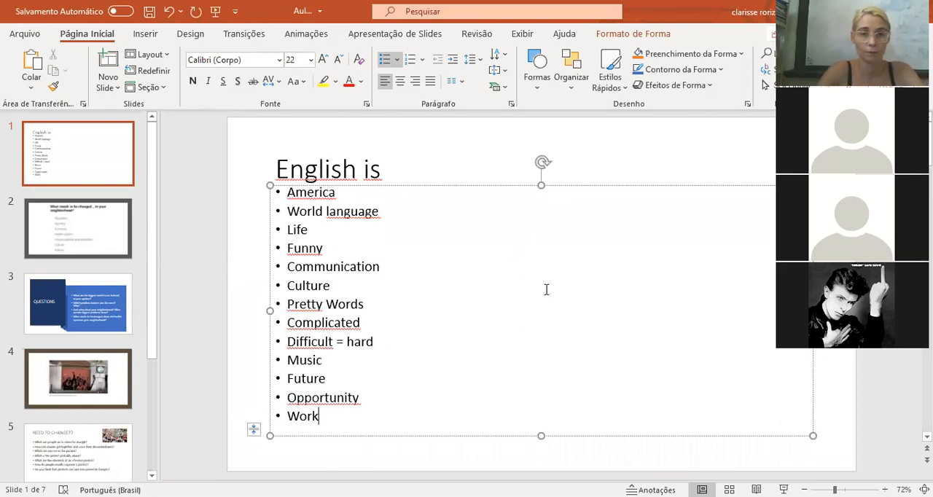
pyautogui.moveTo(742, 78)
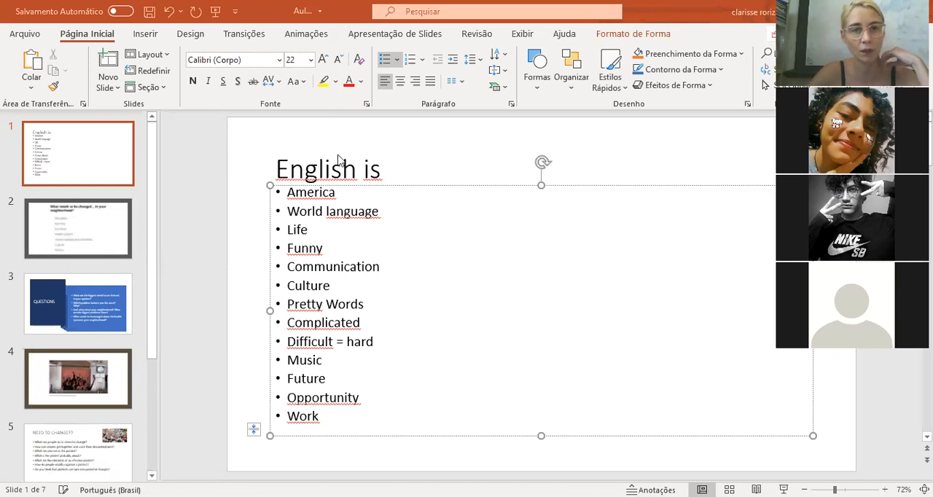
pyautogui.moveTo(392, 299)
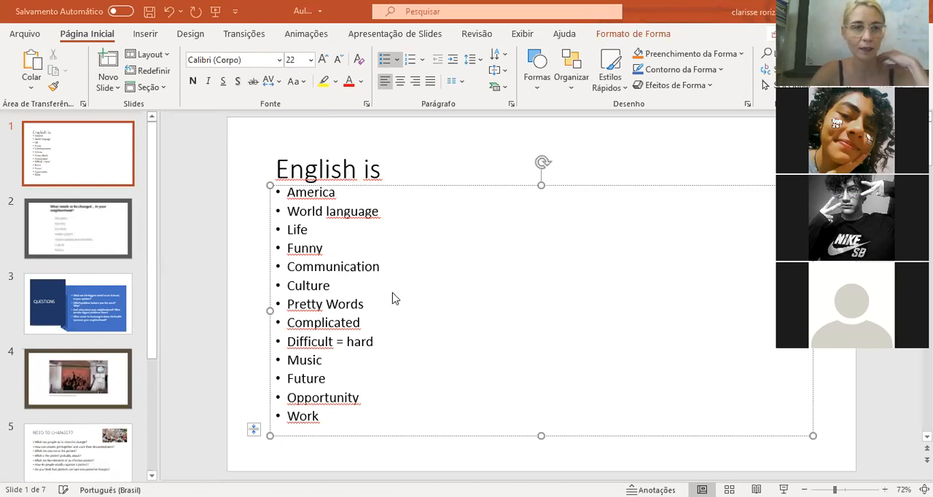
pyautogui.moveTo(513, 318)
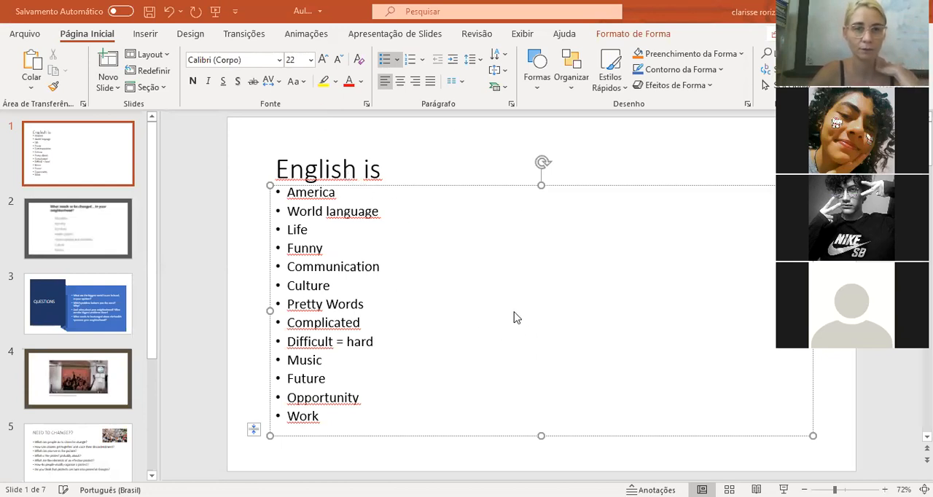
pyautogui.moveTo(347, 265)
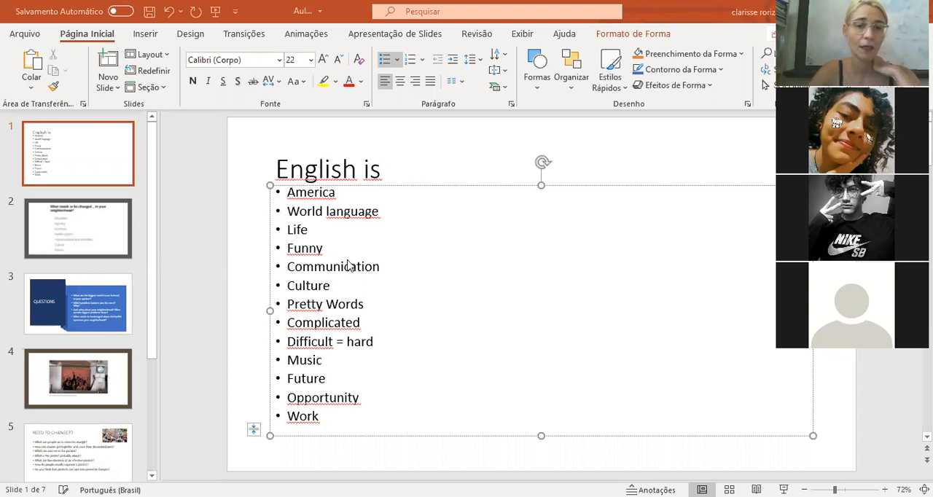
pyautogui.moveTo(364, 234)
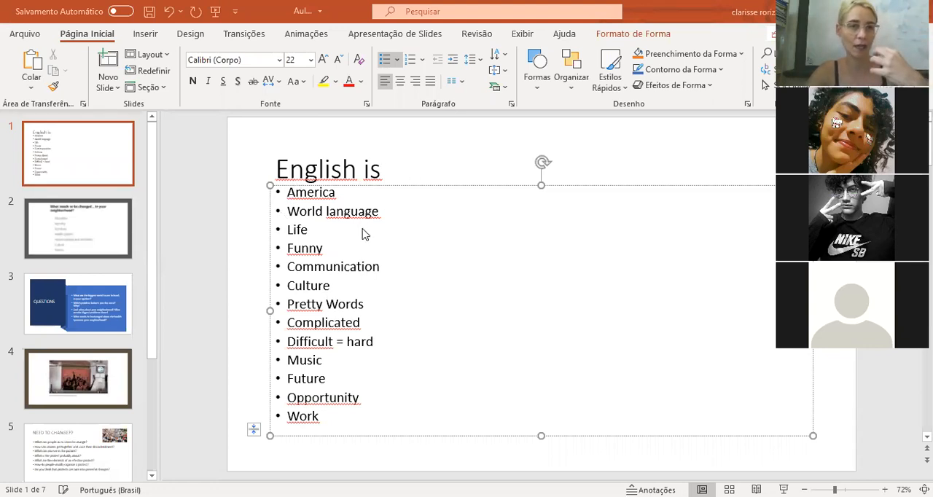
pyautogui.moveTo(391, 286)
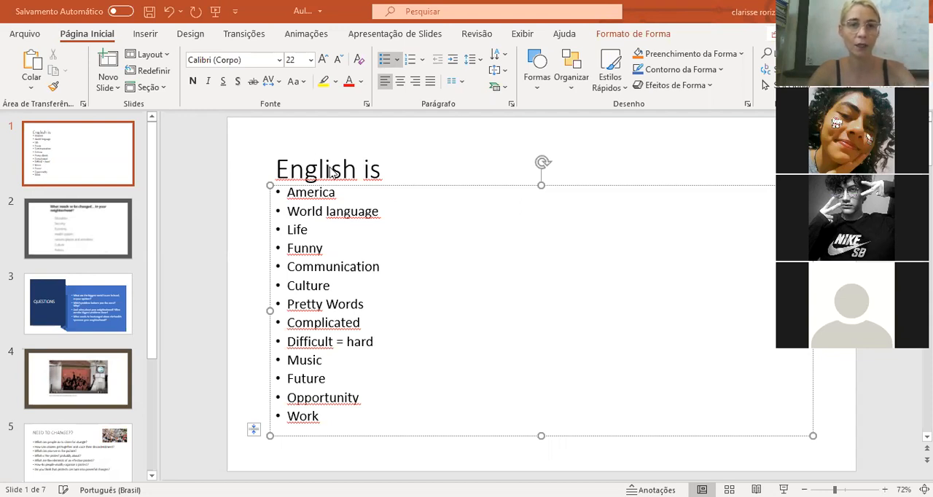
pyautogui.moveTo(415, 195)
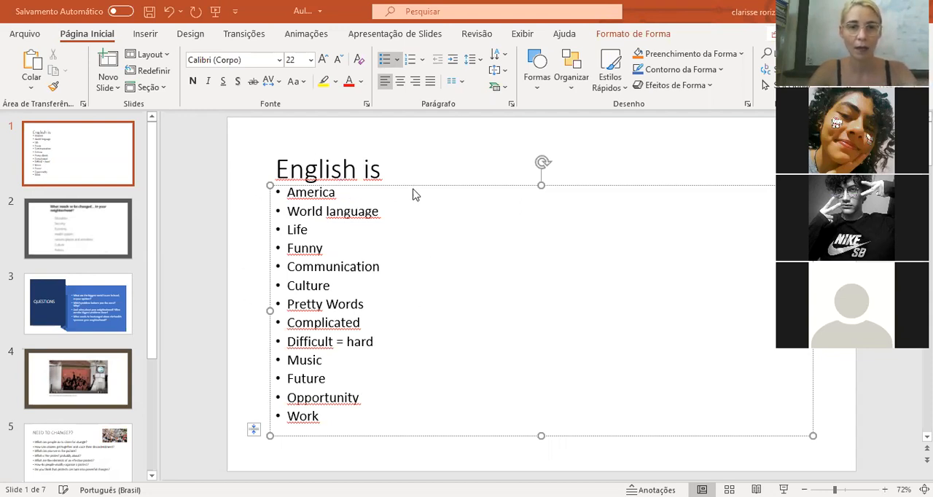
pyautogui.moveTo(490, 227)
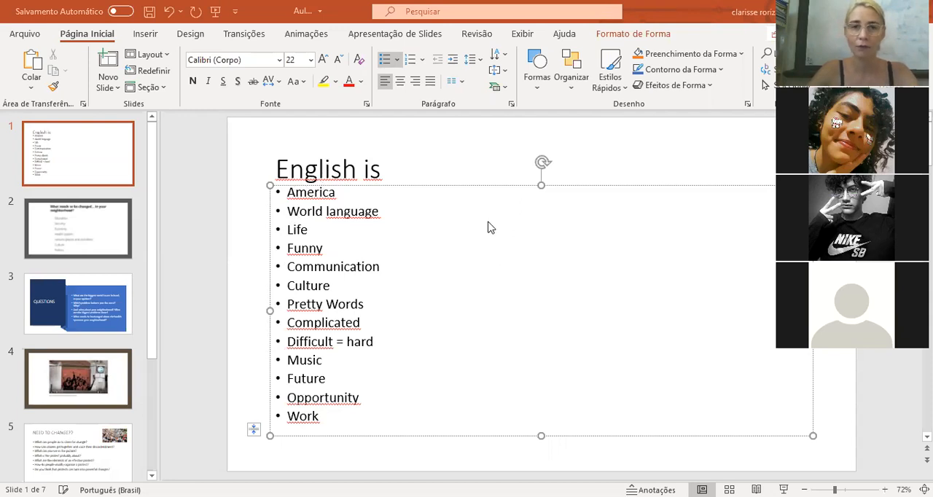
pyautogui.moveTo(326, 201)
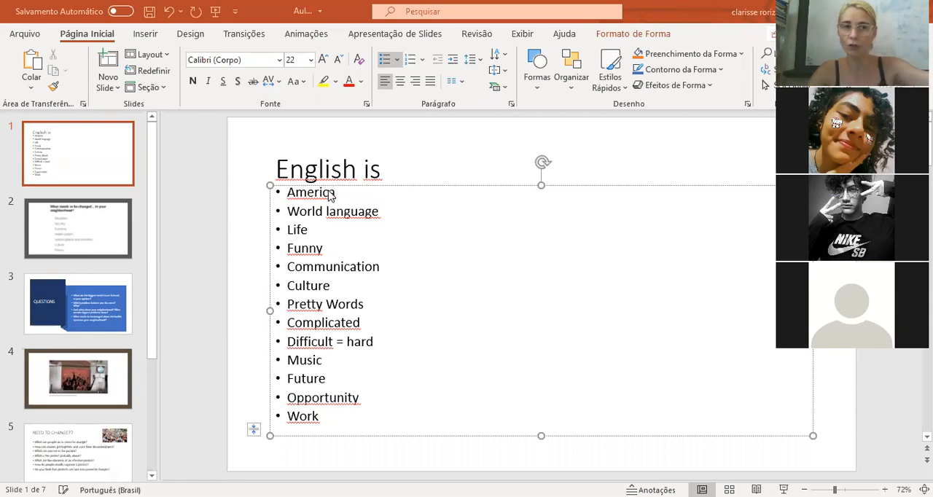
pyautogui.moveTo(334, 197)
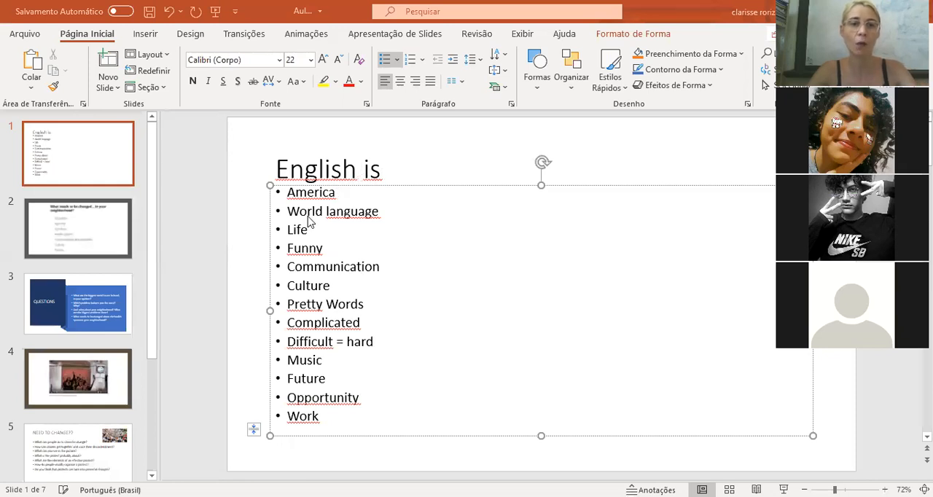
pyautogui.moveTo(324, 222)
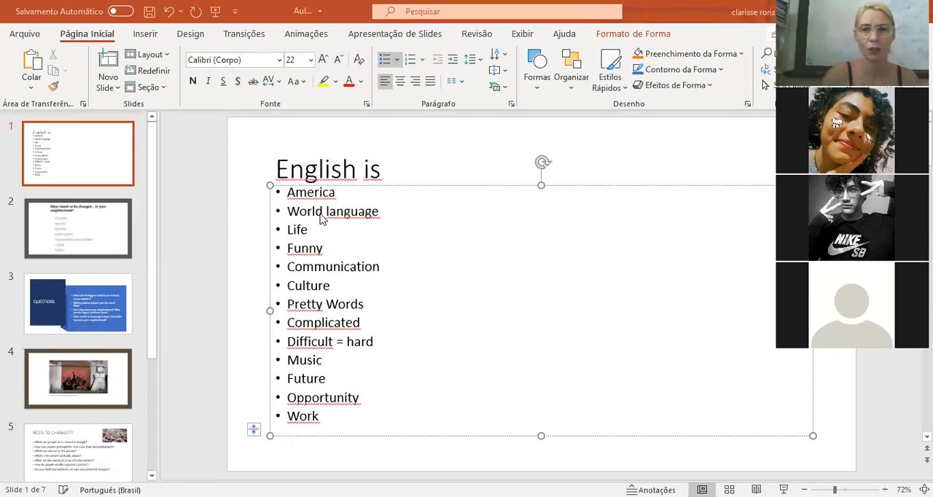
pyautogui.moveTo(656, 166)
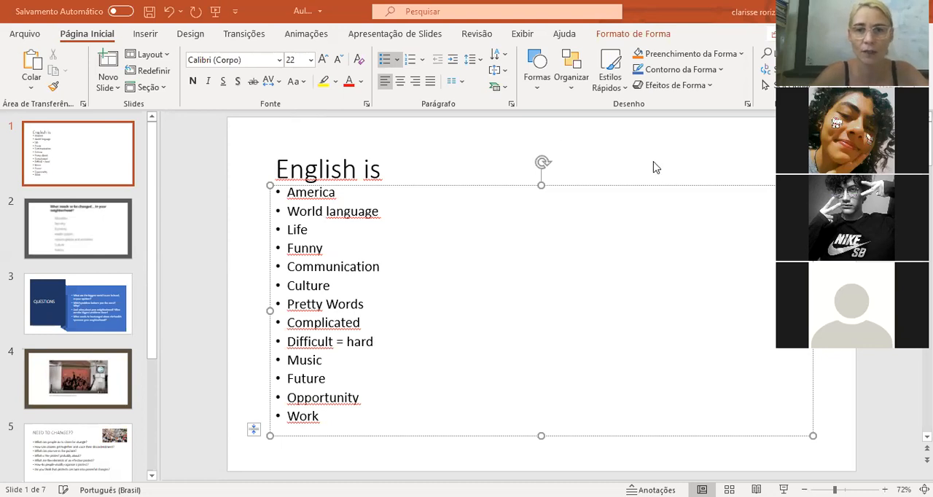
pyautogui.moveTo(554, 329)
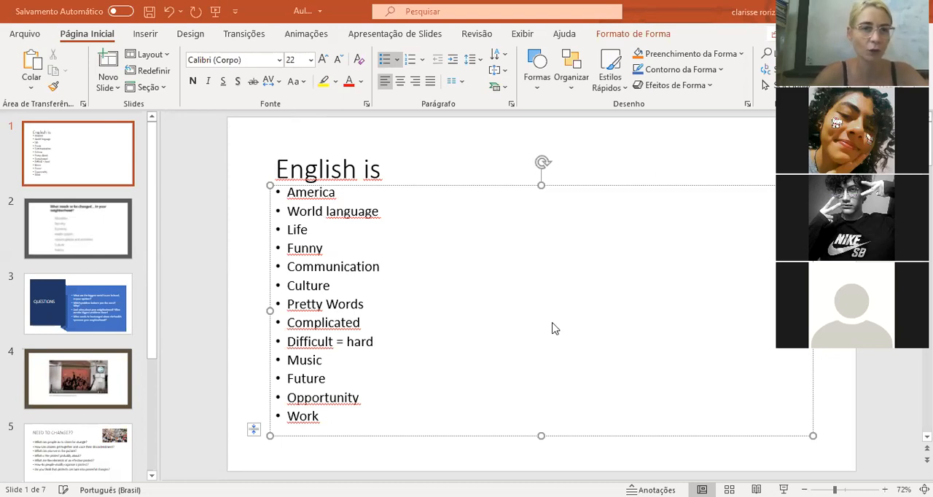
pyautogui.moveTo(511, 307)
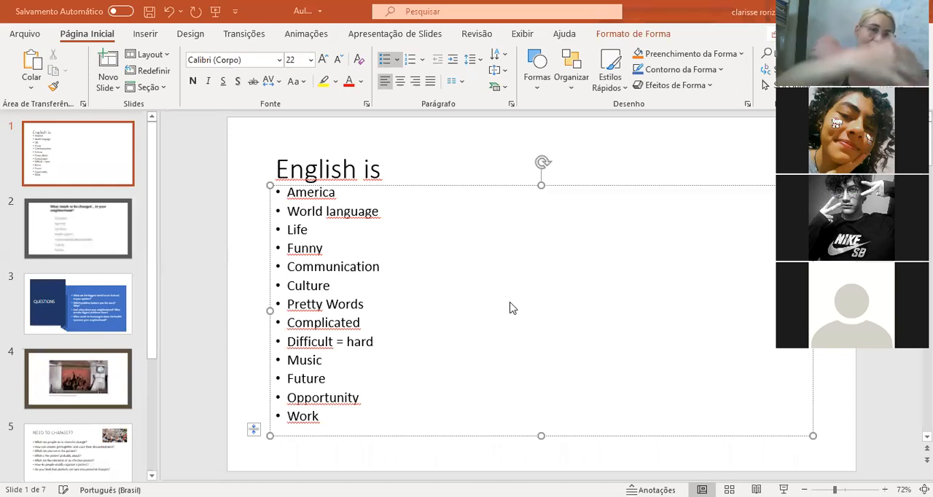
pyautogui.moveTo(593, 299)
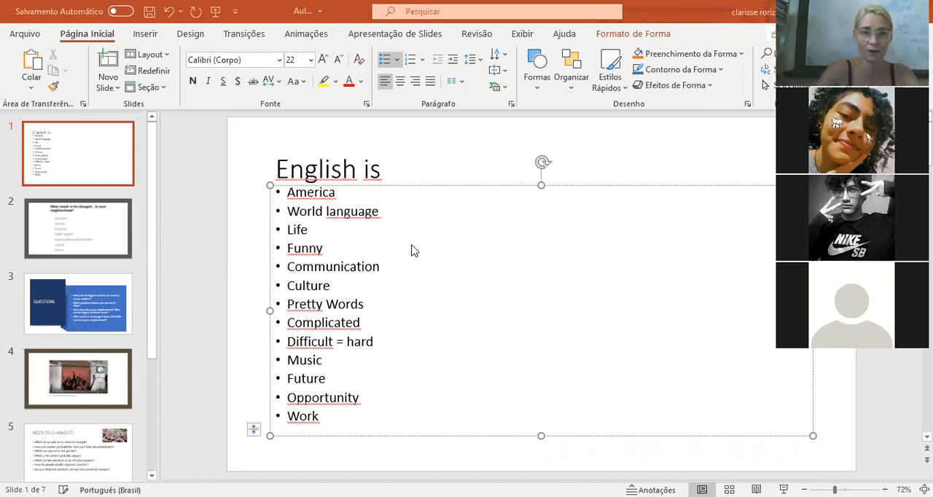
pyautogui.moveTo(371, 275)
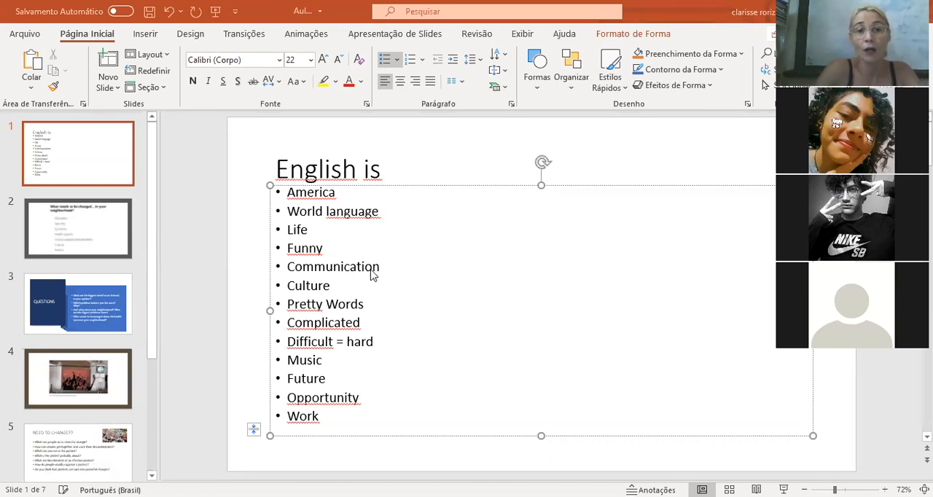
pyautogui.moveTo(327, 294)
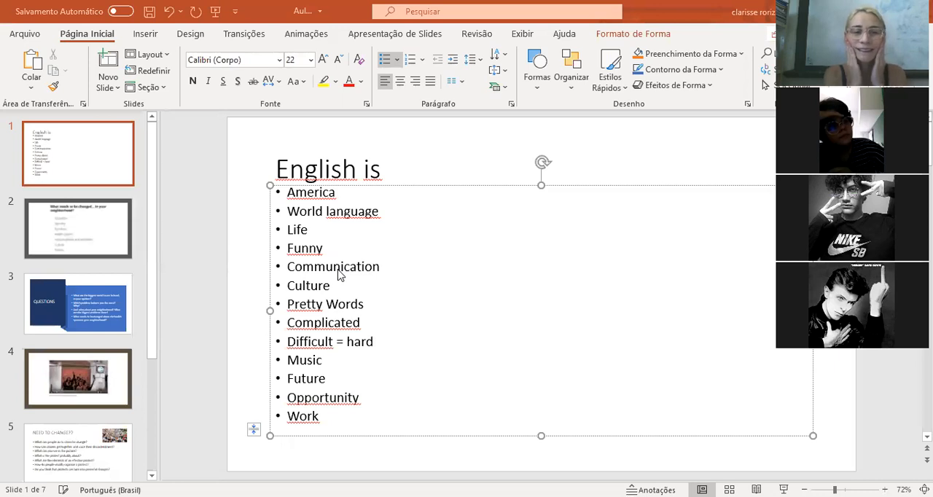
pyautogui.moveTo(357, 237)
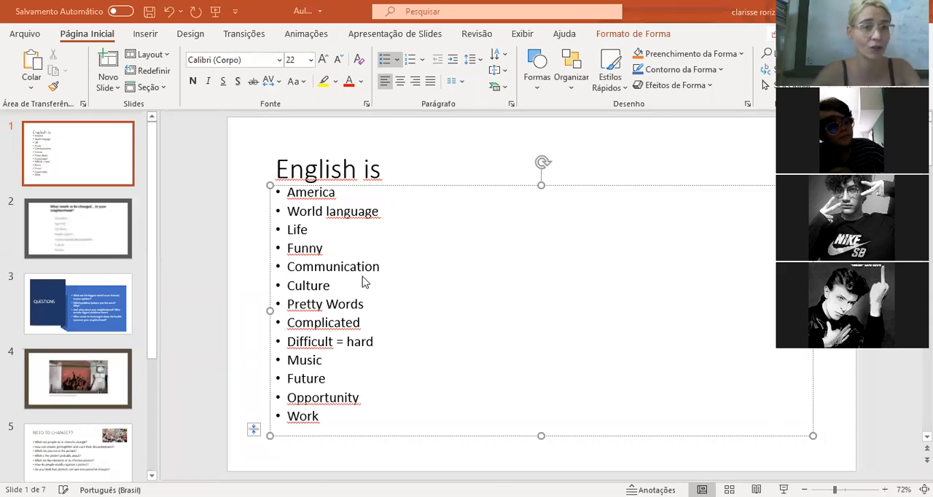
pyautogui.moveTo(328, 354)
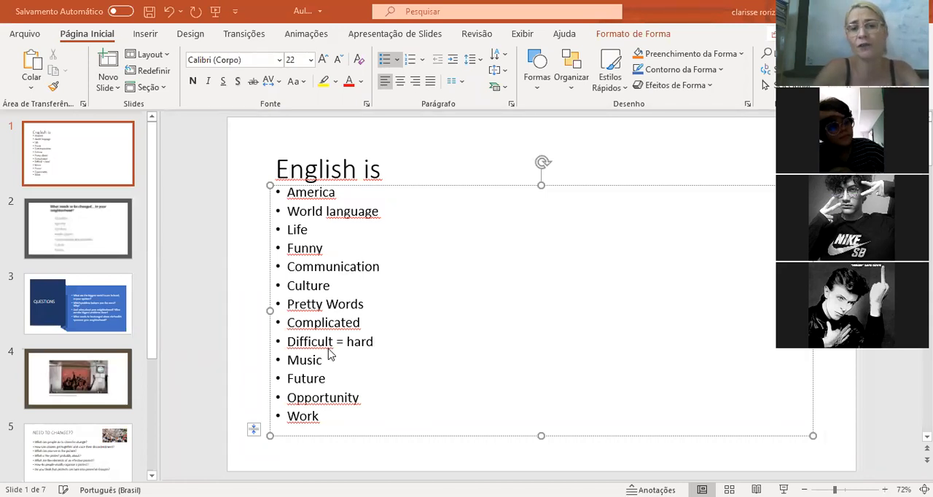
pyautogui.moveTo(373, 365)
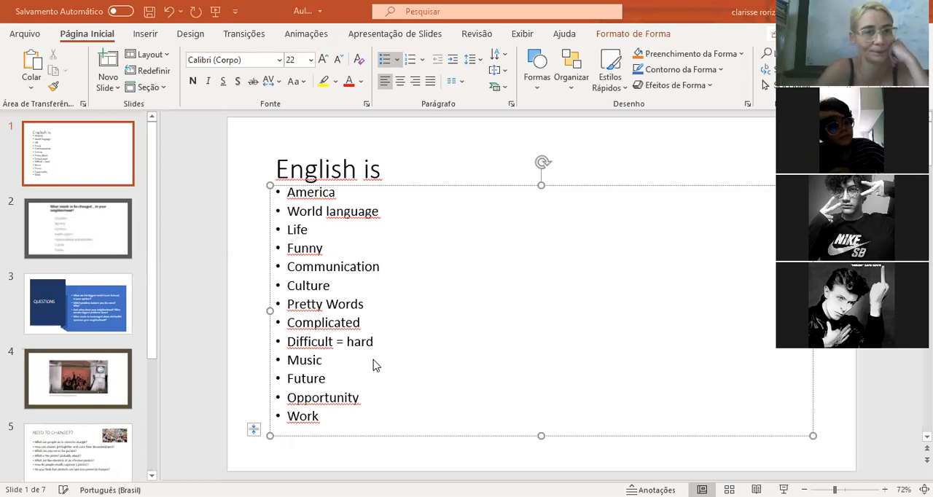
pyautogui.moveTo(396, 363)
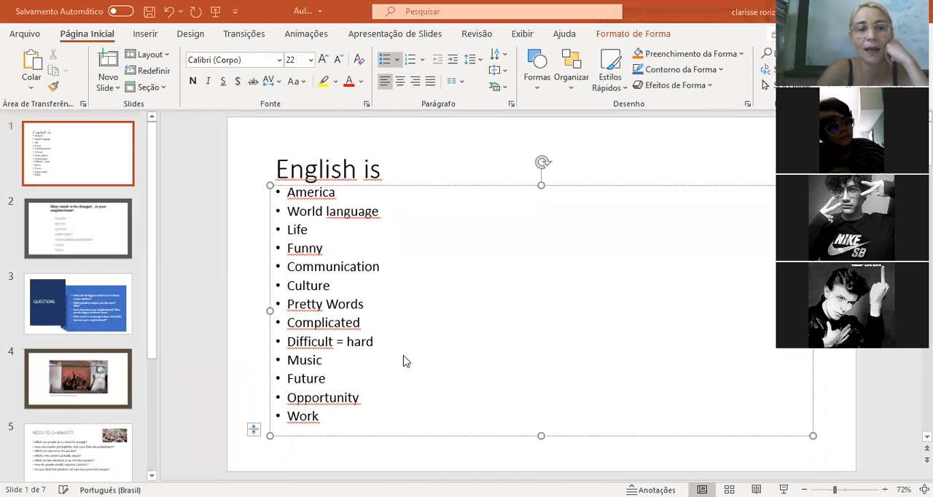
pyautogui.moveTo(397, 376)
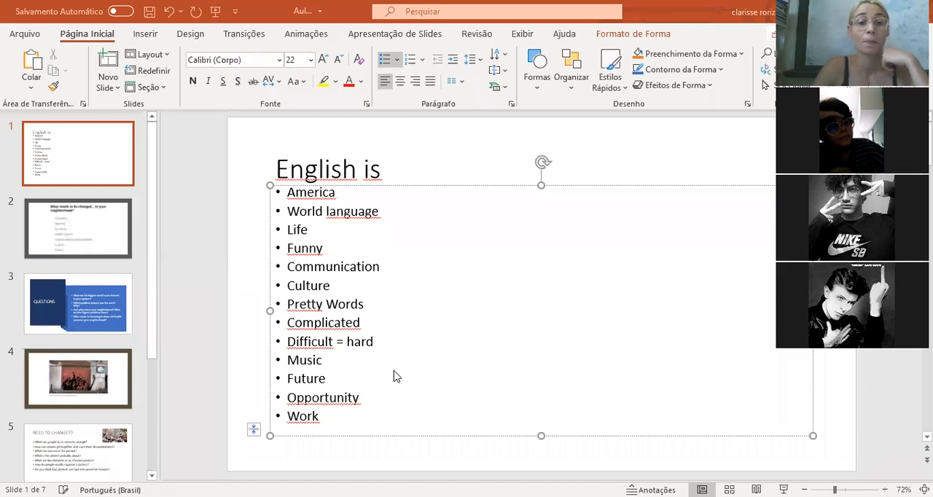
pyautogui.moveTo(399, 373)
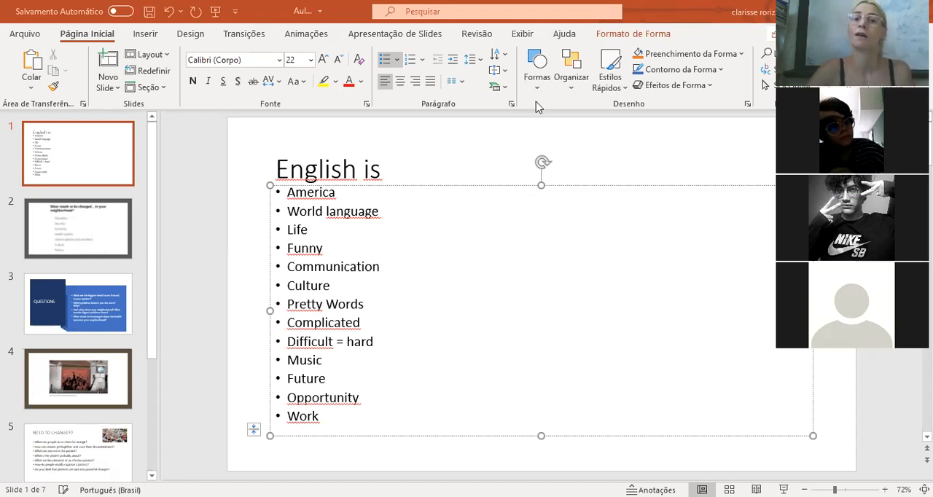
pyautogui.moveTo(528, 189)
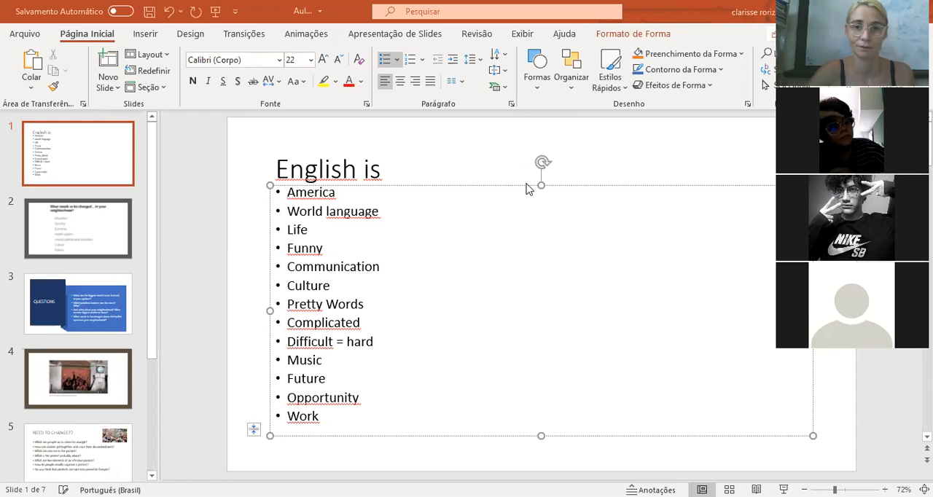
pyautogui.moveTo(522, 143)
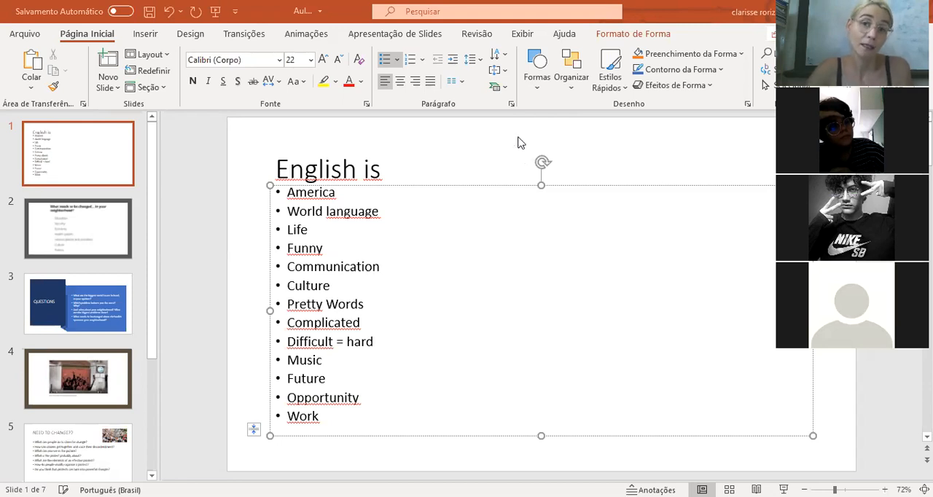
pyautogui.moveTo(603, 293)
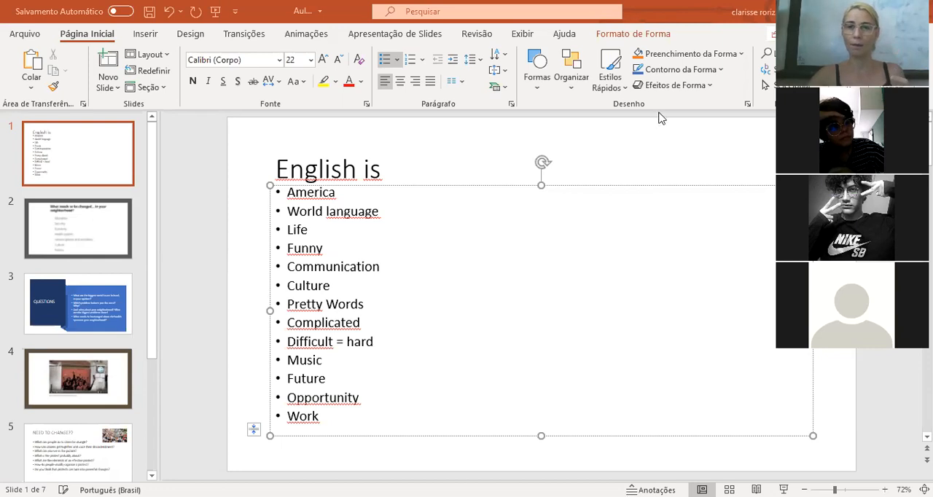
pyautogui.moveTo(696, 82)
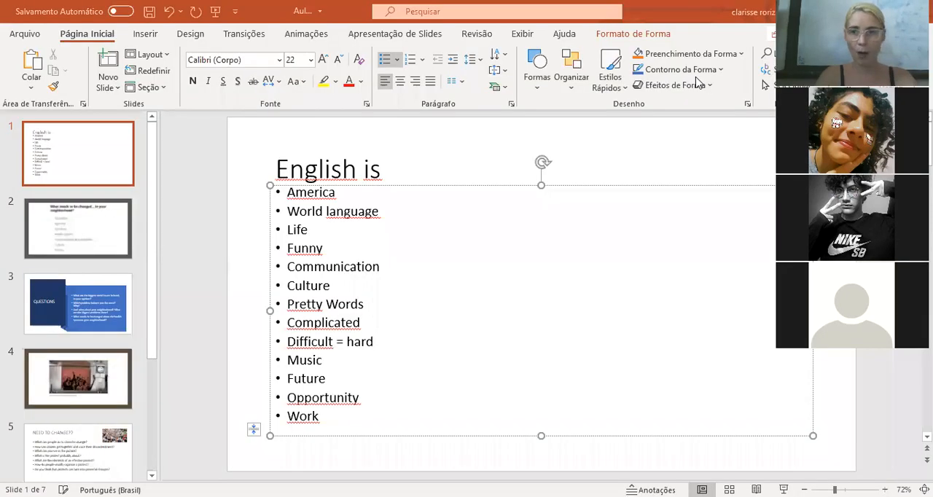
pyautogui.moveTo(45, 224)
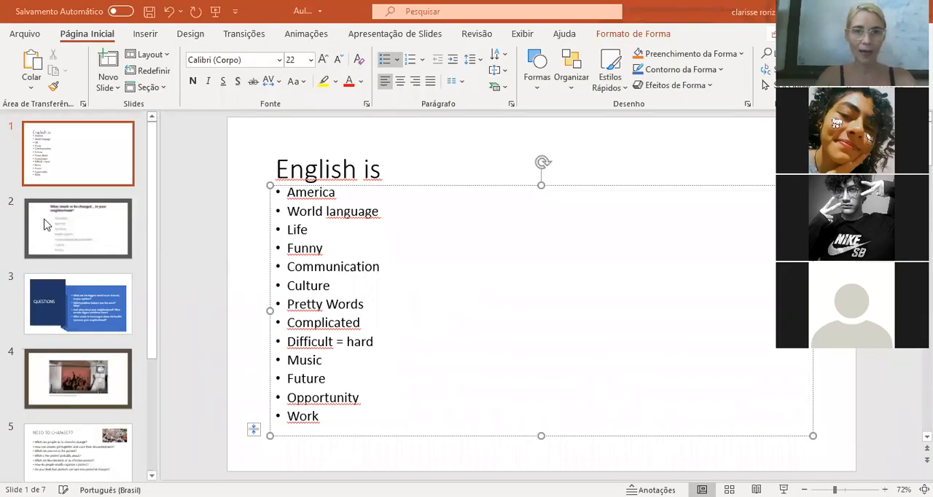
# Display slide 2, 'What needs to be changed... in your neighborhood?', from the thumbnail panel
pyautogui.click(79, 227)
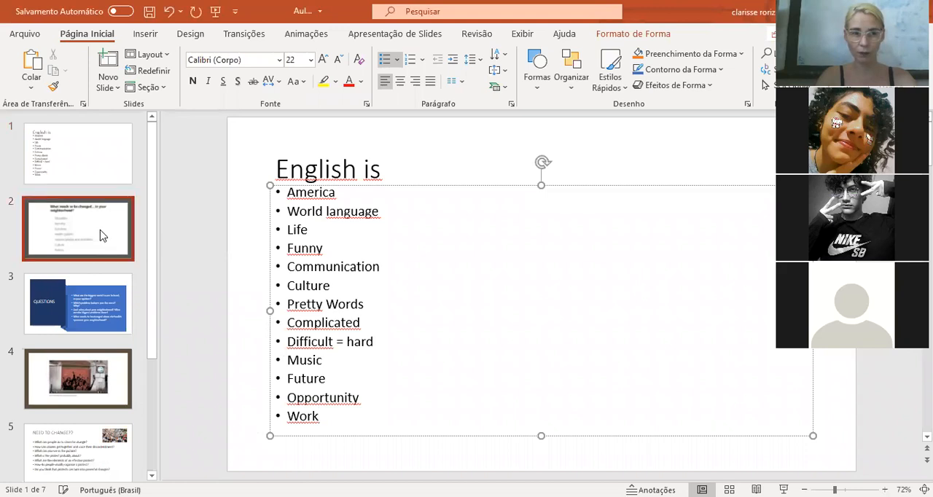
pyautogui.click(79, 229)
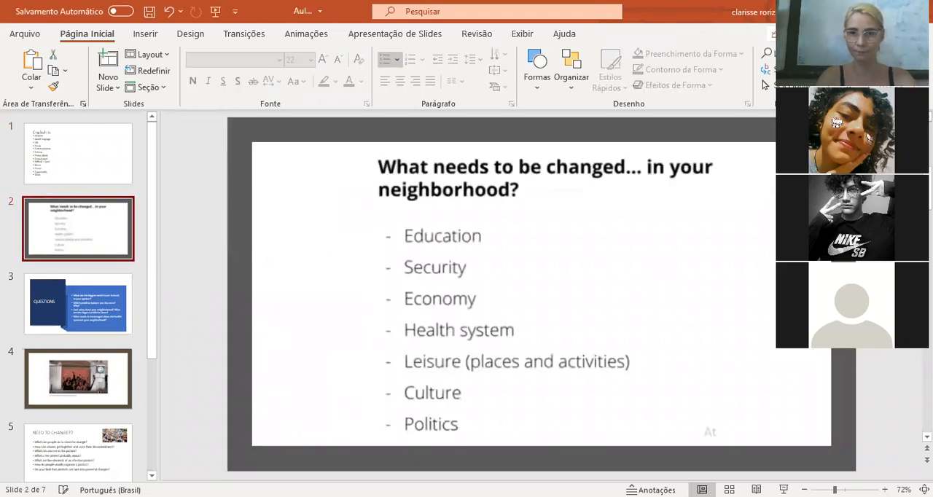
pyautogui.moveTo(3, 123)
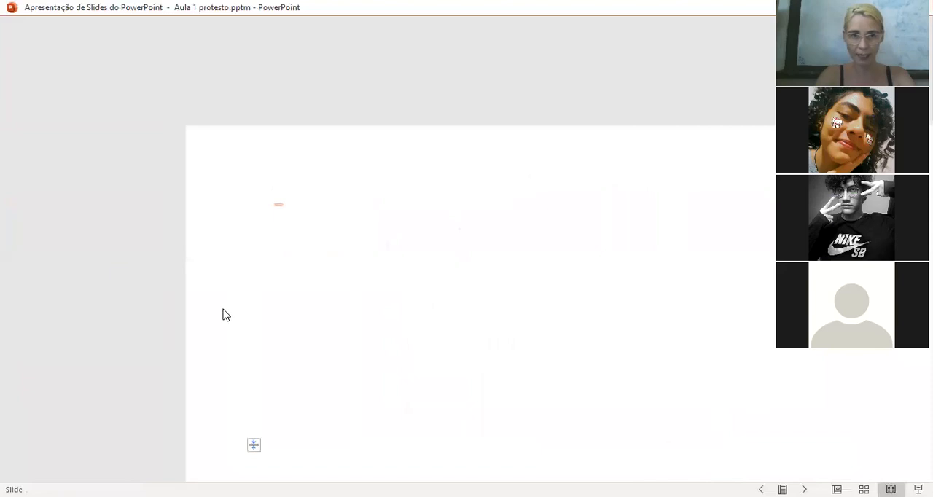
pyautogui.moveTo(29, 120)
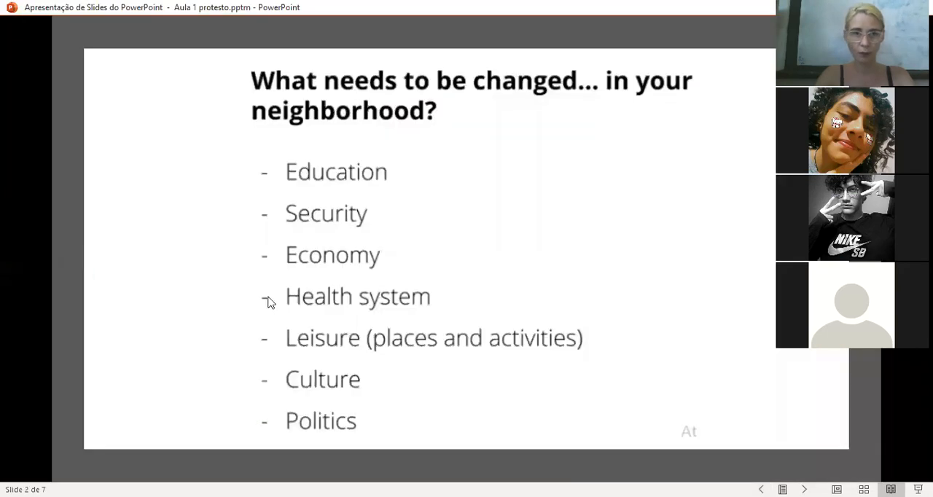
pyautogui.moveTo(309, 134)
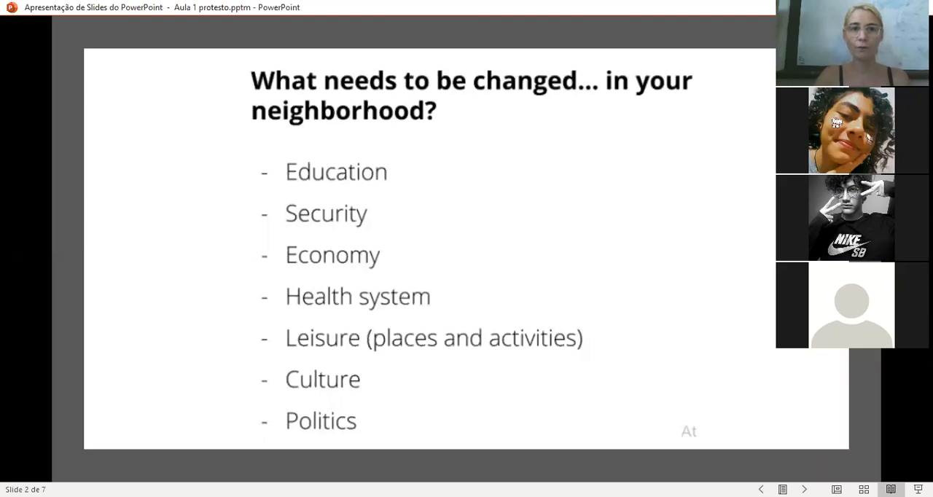
pyautogui.moveTo(344, 250)
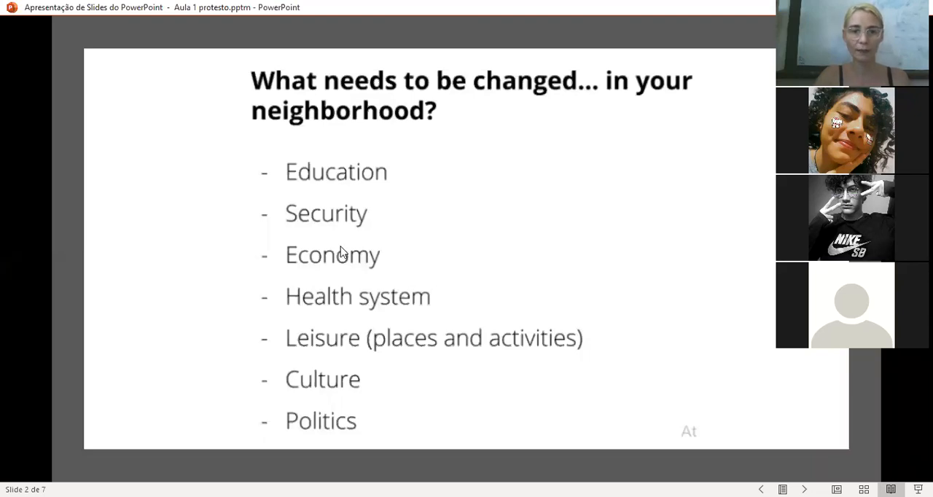
pyautogui.moveTo(333, 120)
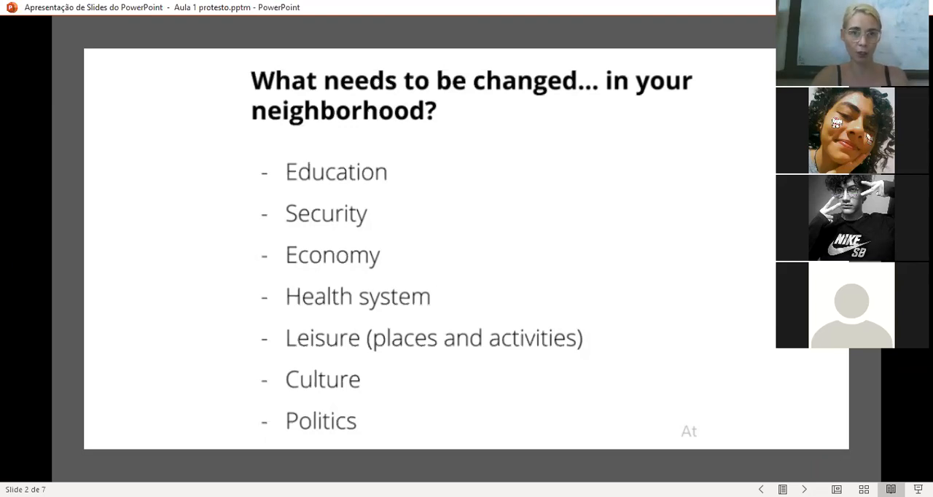
pyautogui.moveTo(302, 123)
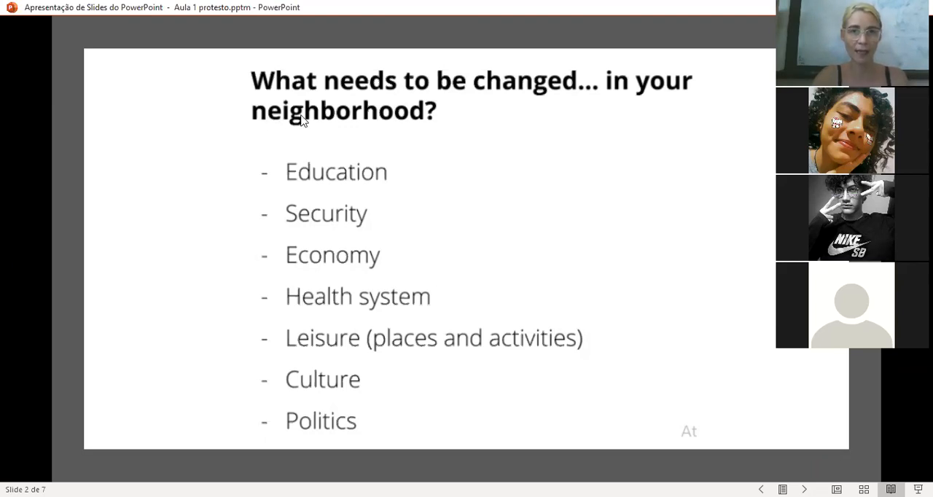
pyautogui.moveTo(364, 120)
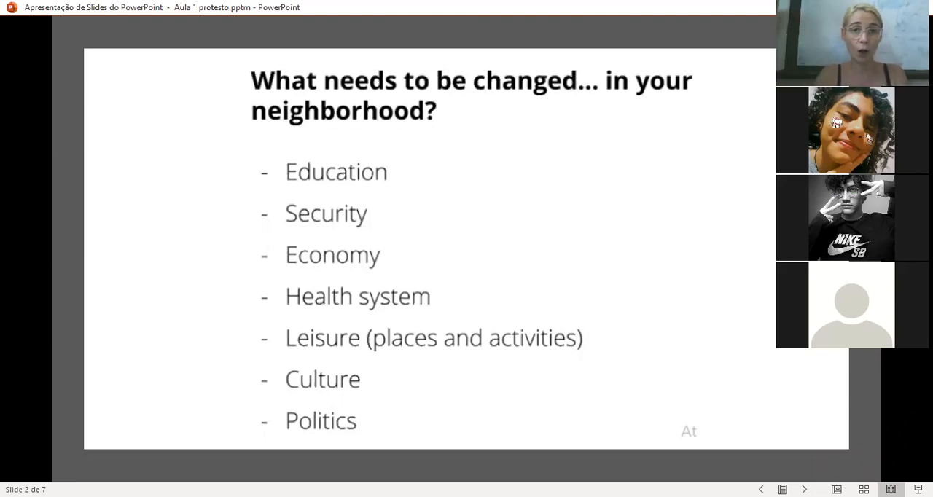
pyautogui.moveTo(516, 230)
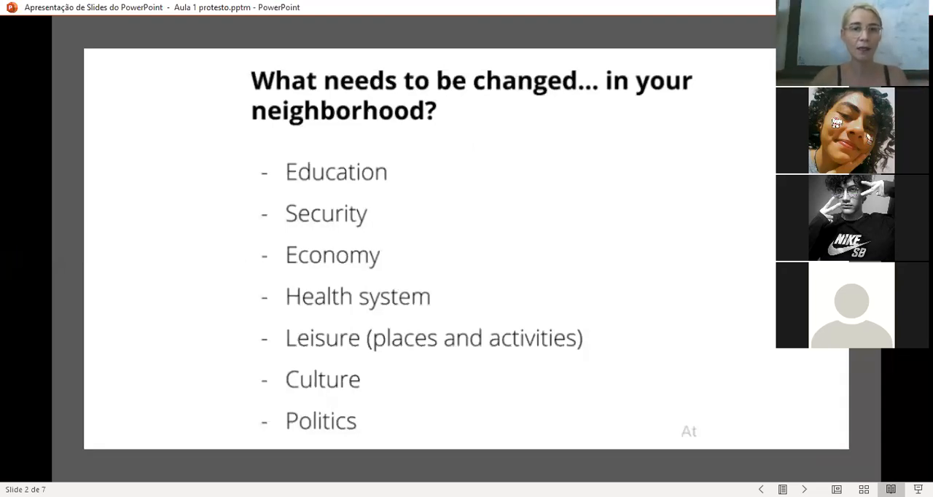
pyautogui.moveTo(434, 124)
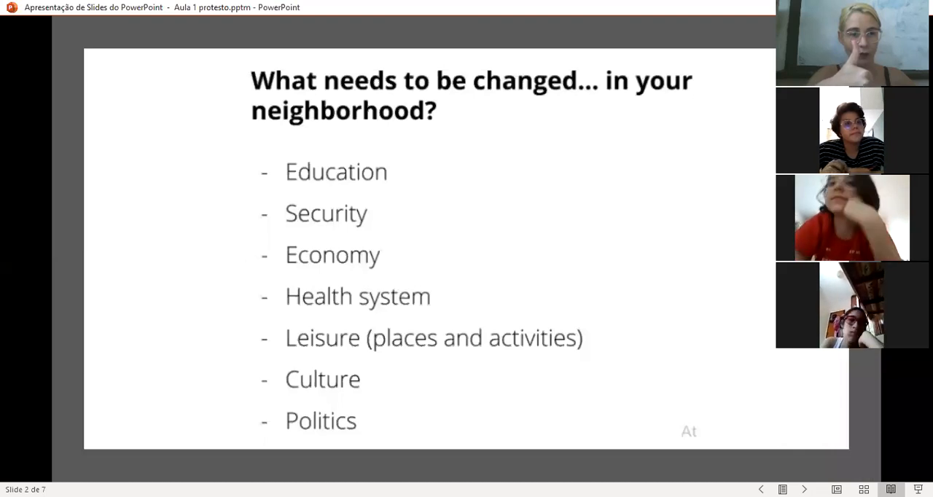
pyautogui.moveTo(451, 307)
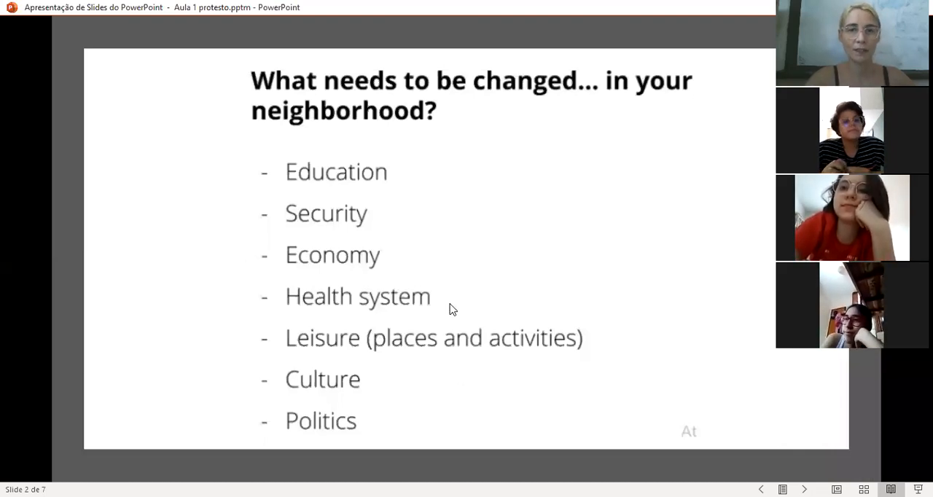
pyautogui.moveTo(517, 113)
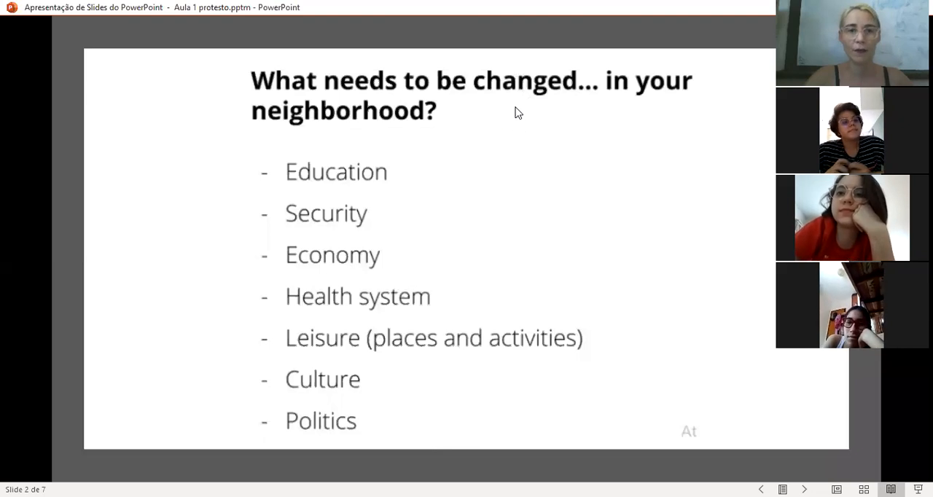
pyautogui.moveTo(299, 109)
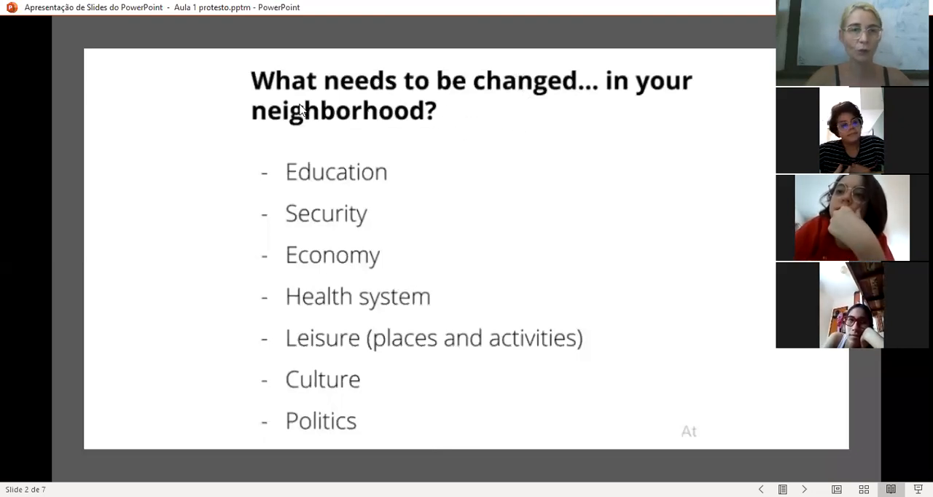
pyautogui.moveTo(432, 122)
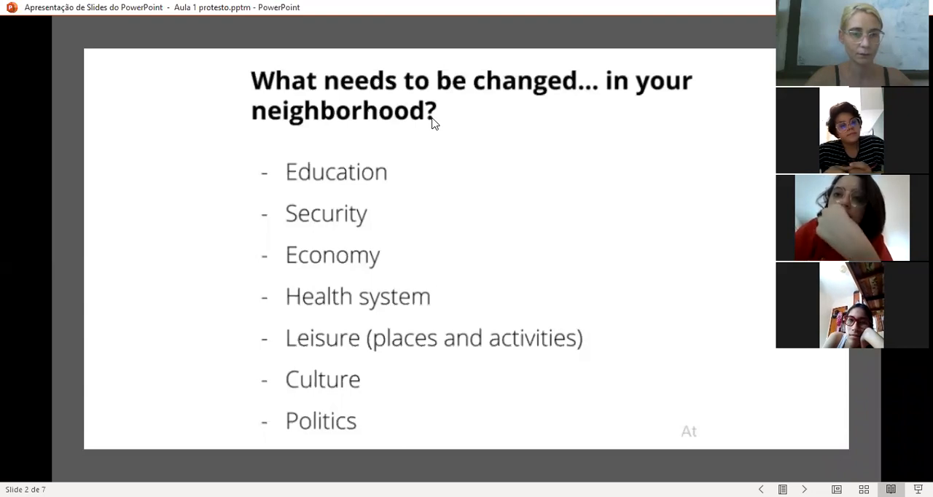
pyautogui.moveTo(439, 144)
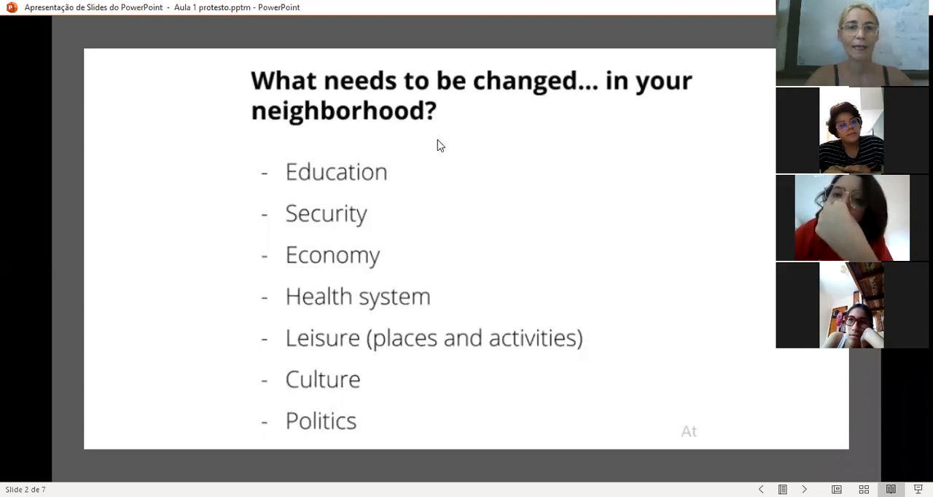